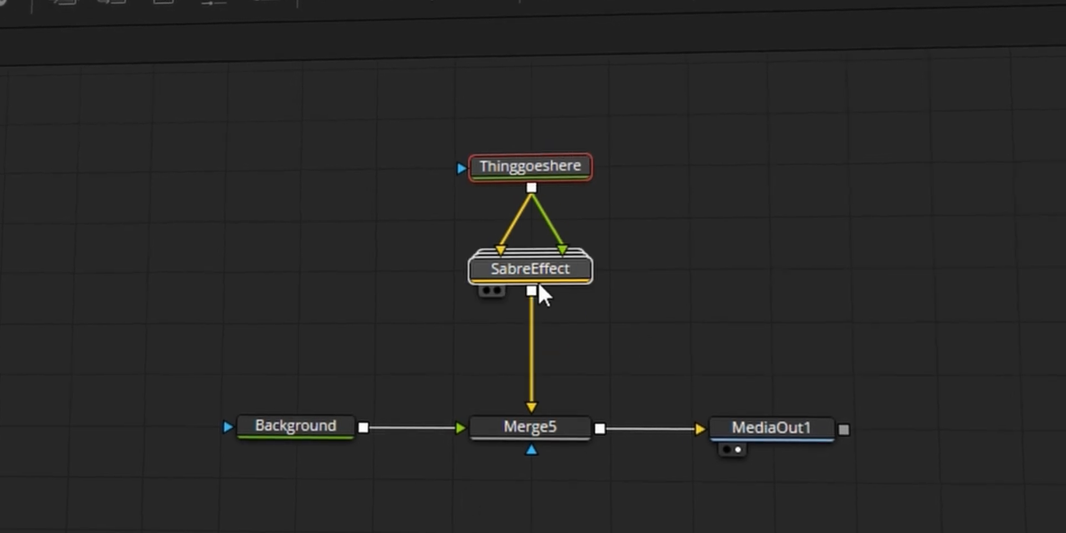
Place a Fusion Composition clip on the Edit timeline at the playhead.
{"action": "left_click", "coordinate": [294, 426]}
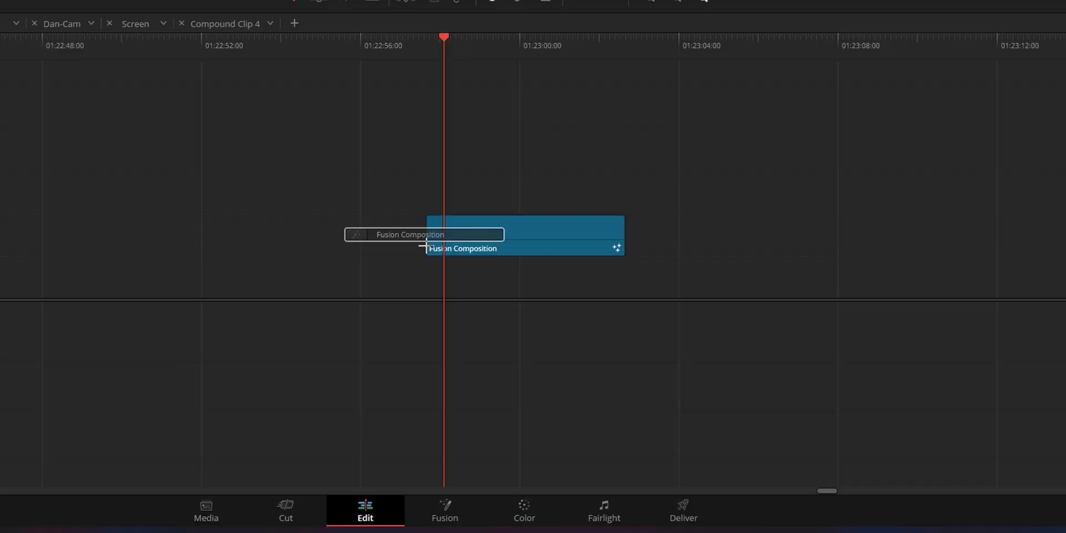
Open the Fusion Composition in Fusion and connect Background1 to MediaOut1.
{"action": "left_click", "coordinate": [445, 510]}
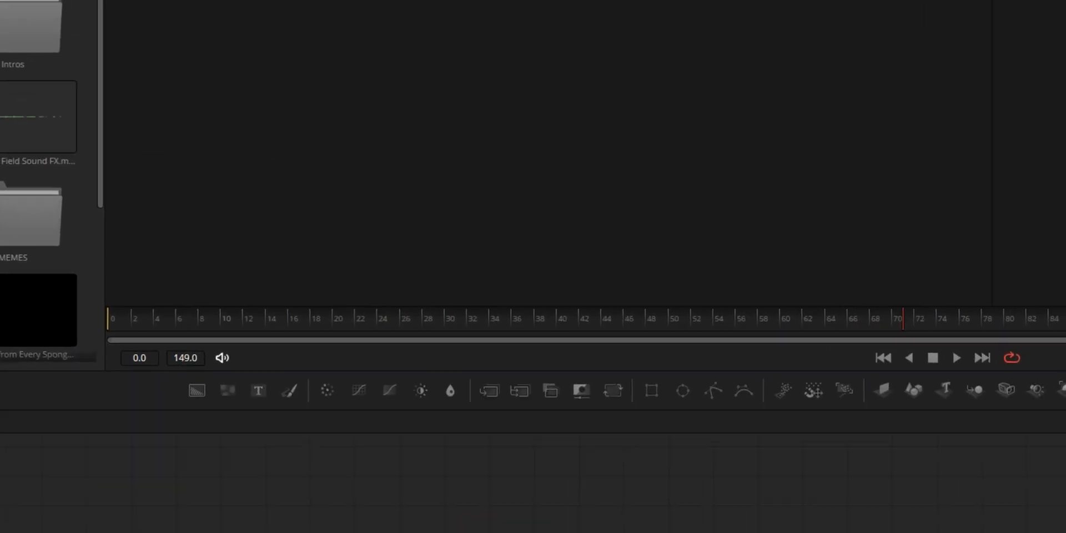
{"action": "key", "text": "ctrl+space"}
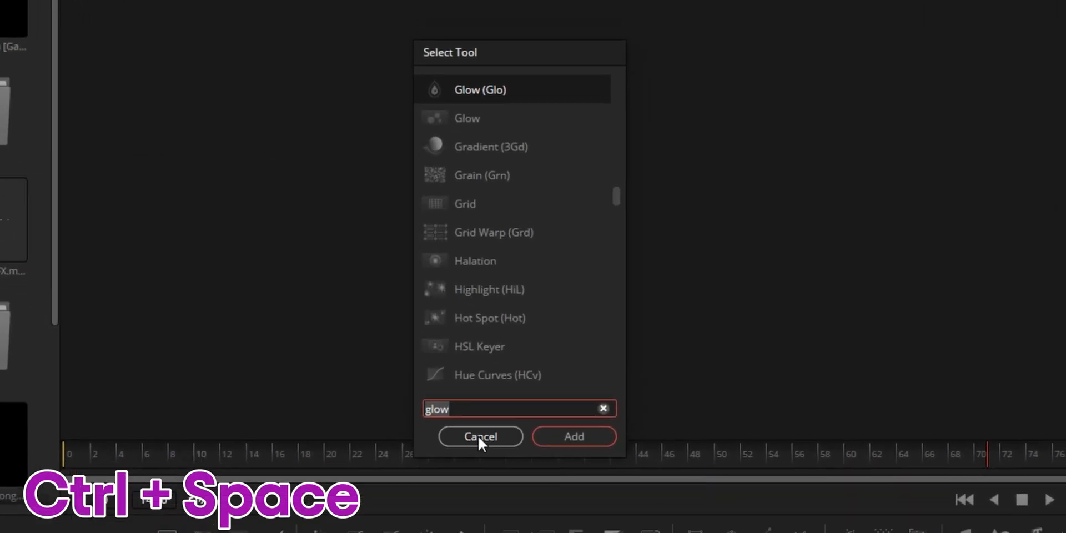
{"action": "left_click", "coordinate": [480, 436]}
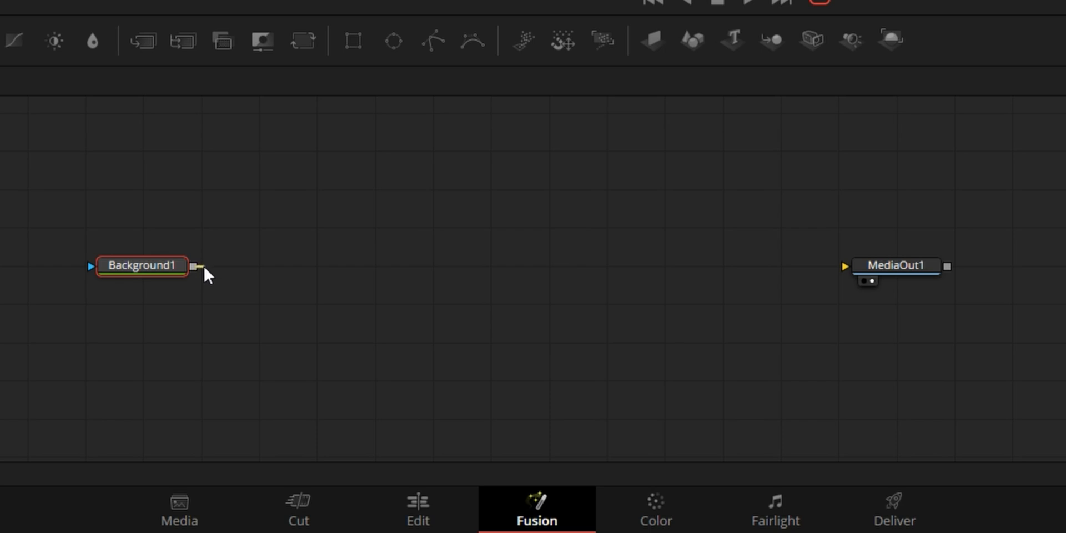
{"action": "left_click_drag", "start_coordinate": [196, 266], "coordinate": [846, 266]}
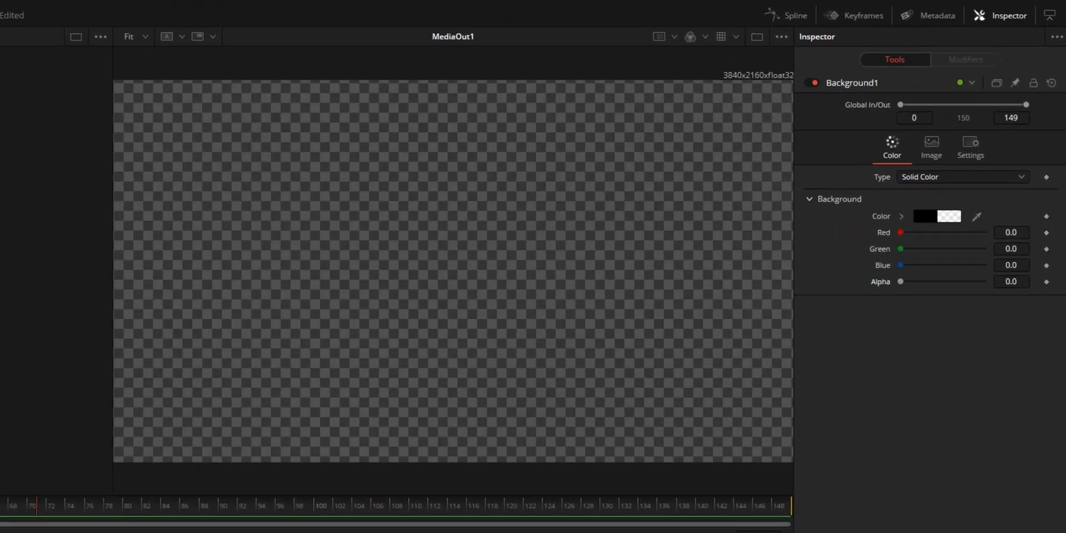
{"action": "mouse_move", "coordinate": [567, 391]}
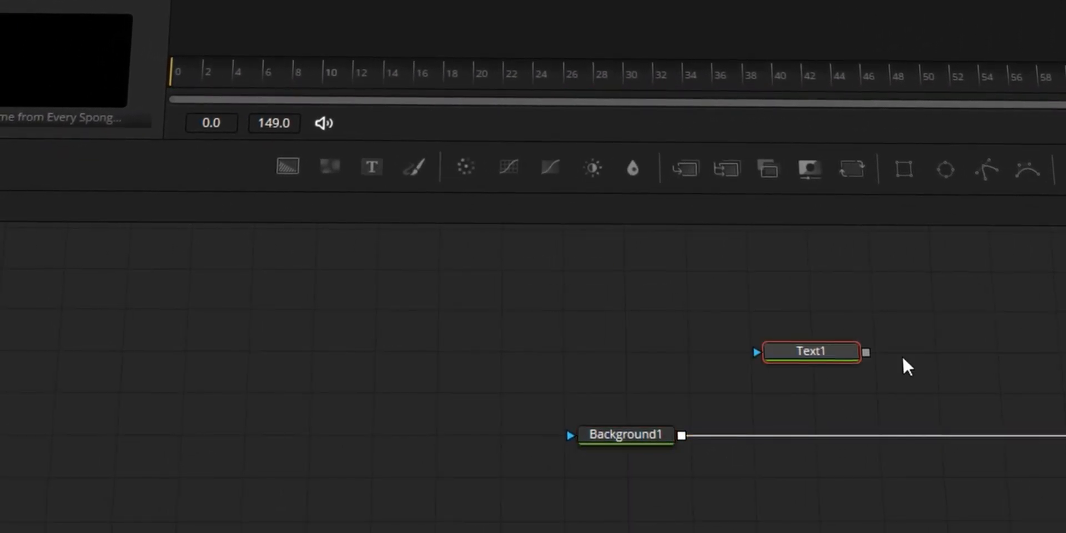
Enter 'Sabre' as the Text1 title text.
{"action": "key", "text": "ctrl+space"}
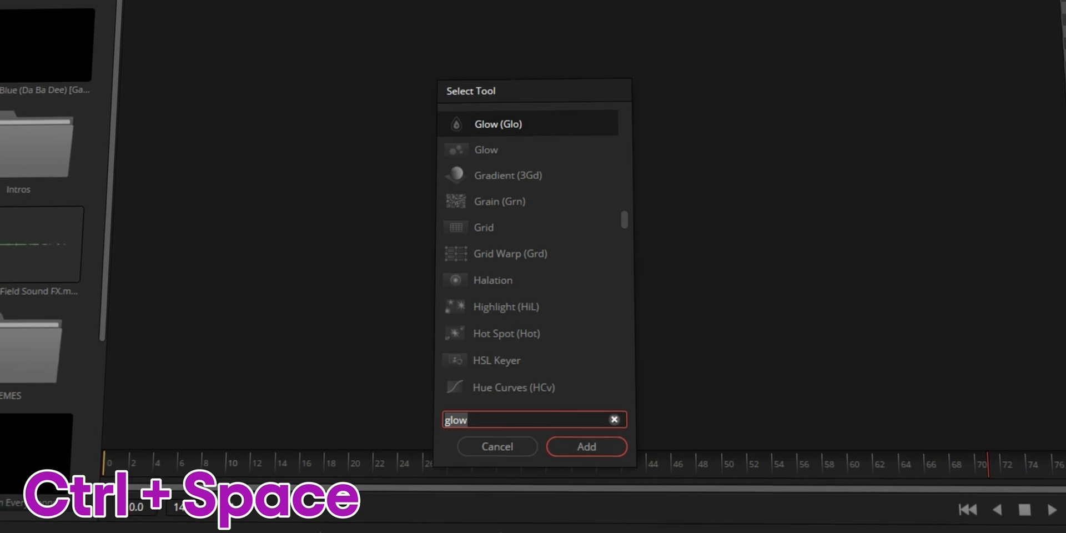
{"action": "left_click", "coordinate": [585, 447]}
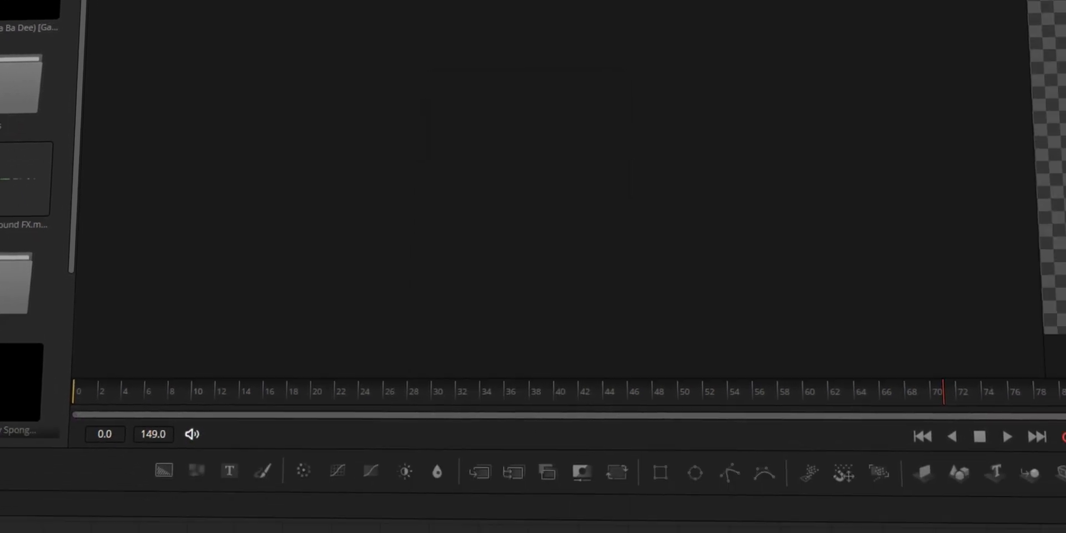
{"action": "left_click", "coordinate": [604, 515]}
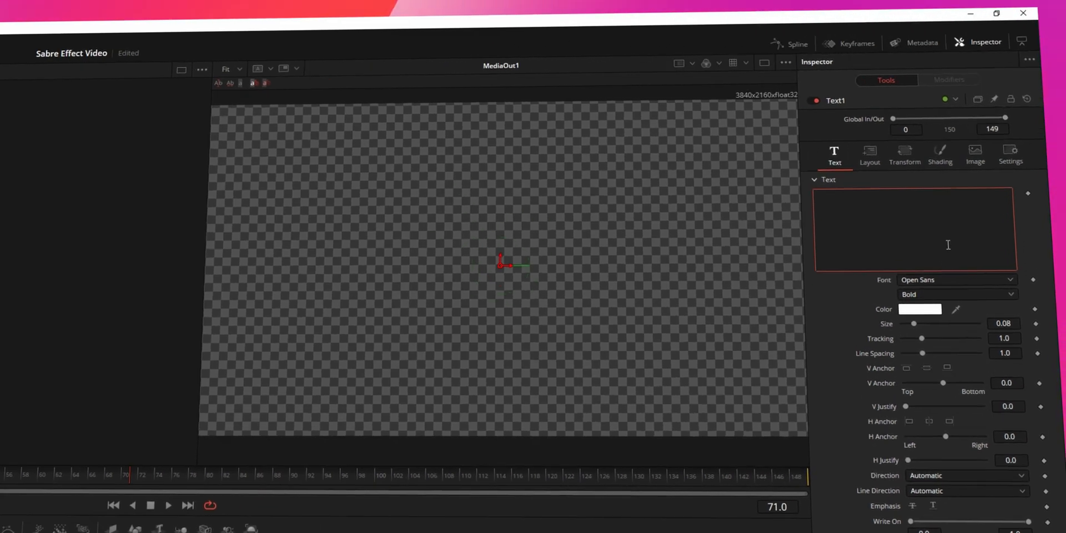
{"action": "type", "text": "Sabre"}
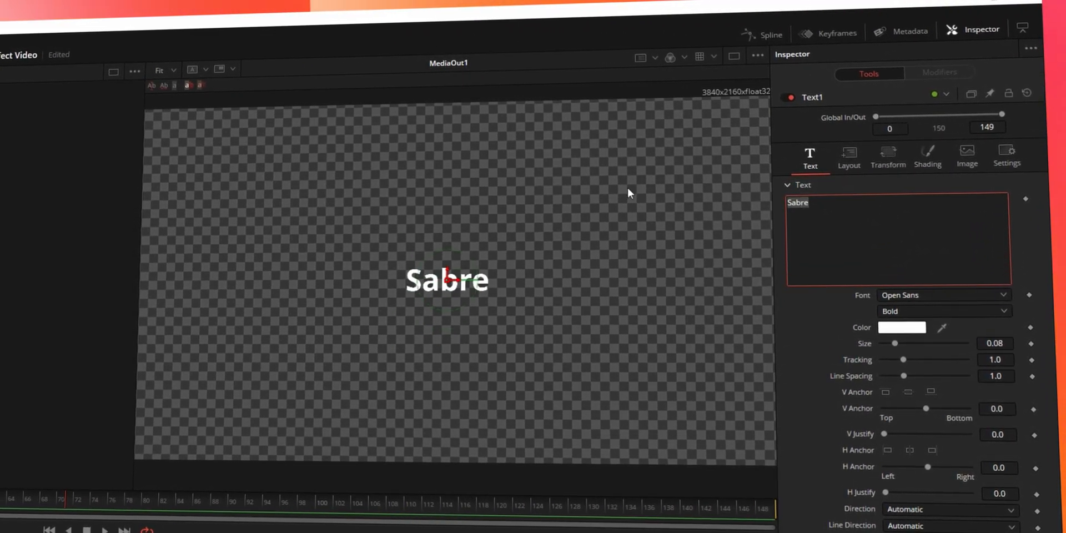
Enlarge SABRE to a size of about 0.36 and view its transform and layout settings.
{"action": "left_click_drag", "start_coordinate": [896, 343], "coordinate": [913, 327]}
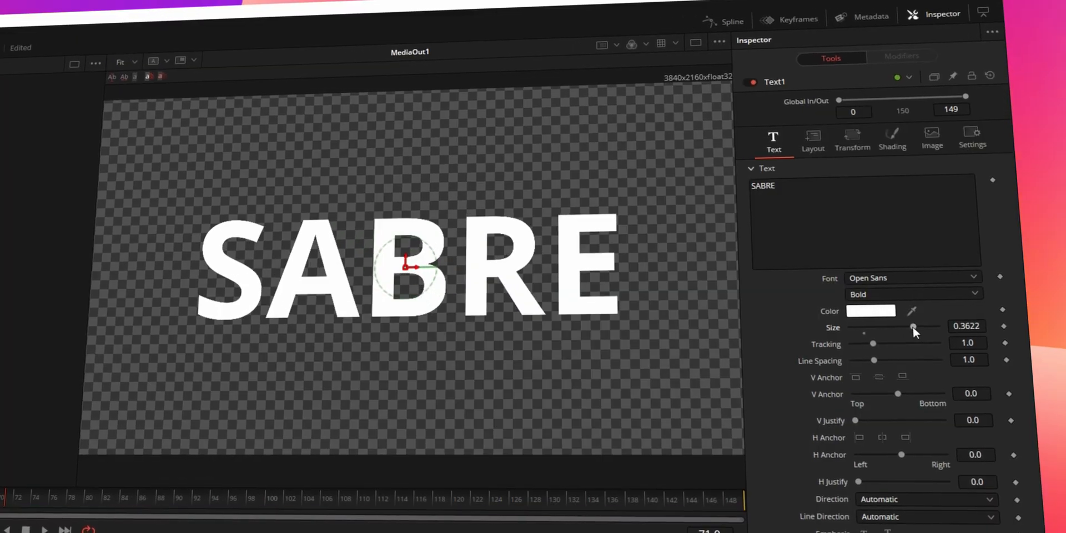
{"action": "left_click", "coordinate": [855, 141]}
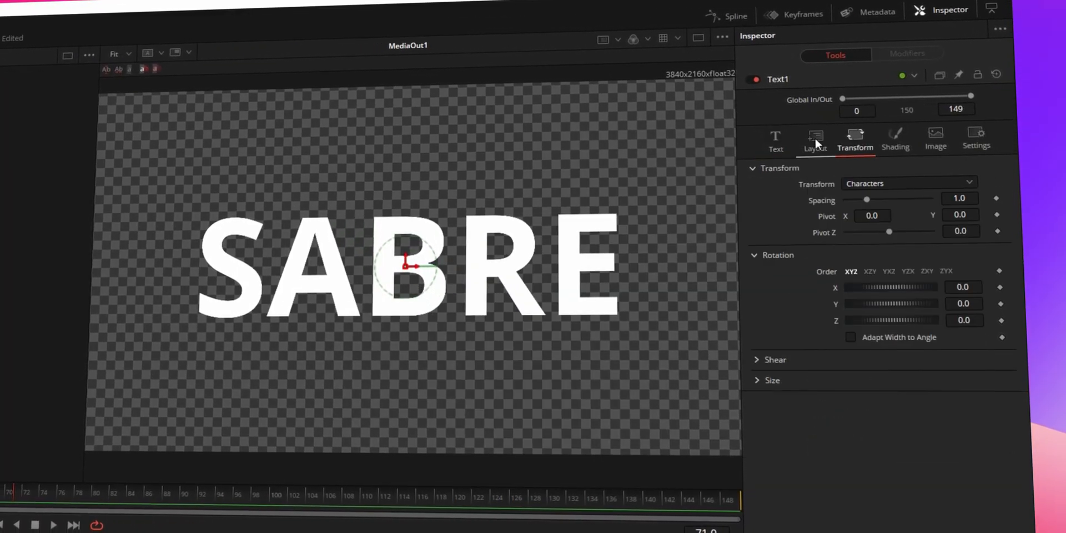
{"action": "left_click", "coordinate": [815, 139]}
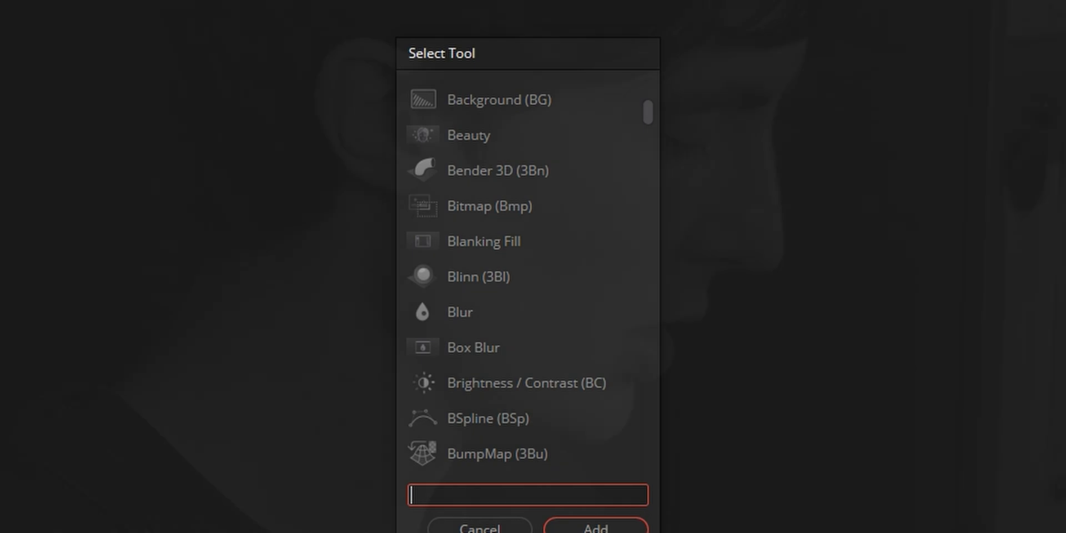
Add Erode/Dilate and Blur after Text1, placing Blur1 between ErodeDilate1 and Merge1.
{"action": "type", "text": "Erod"}
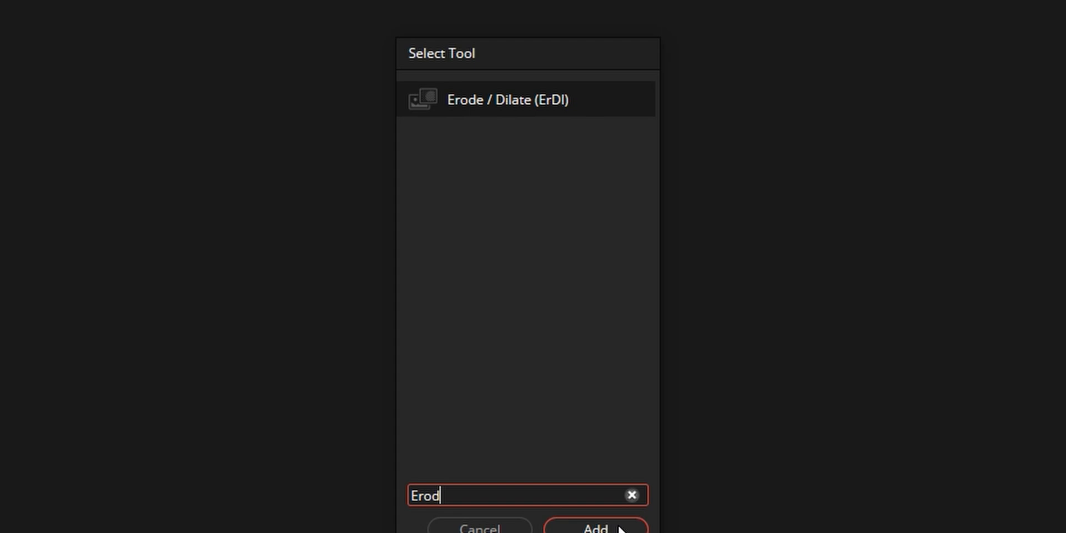
{"action": "left_click", "coordinate": [594, 527]}
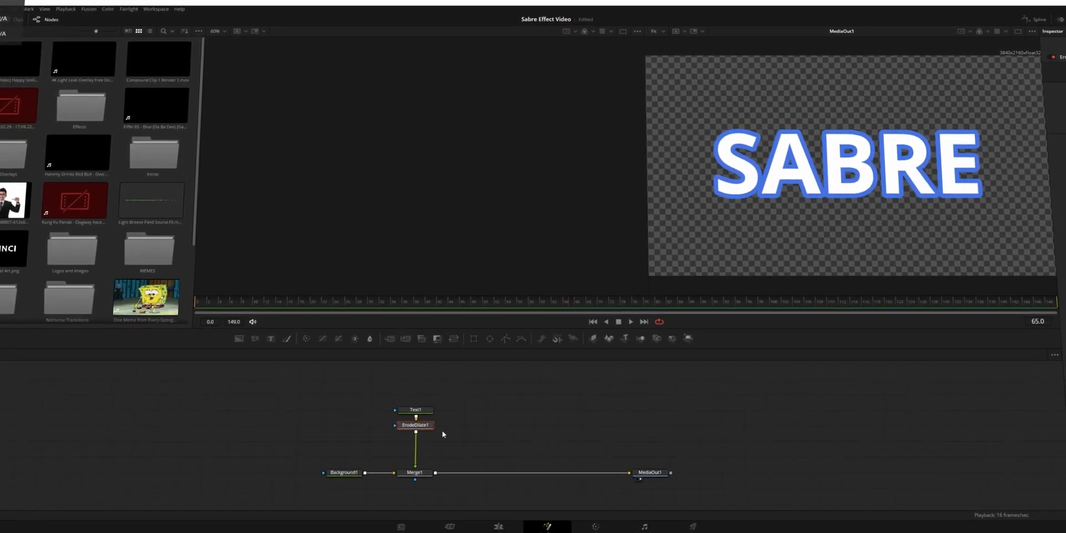
{"action": "type", "text": "bl"}
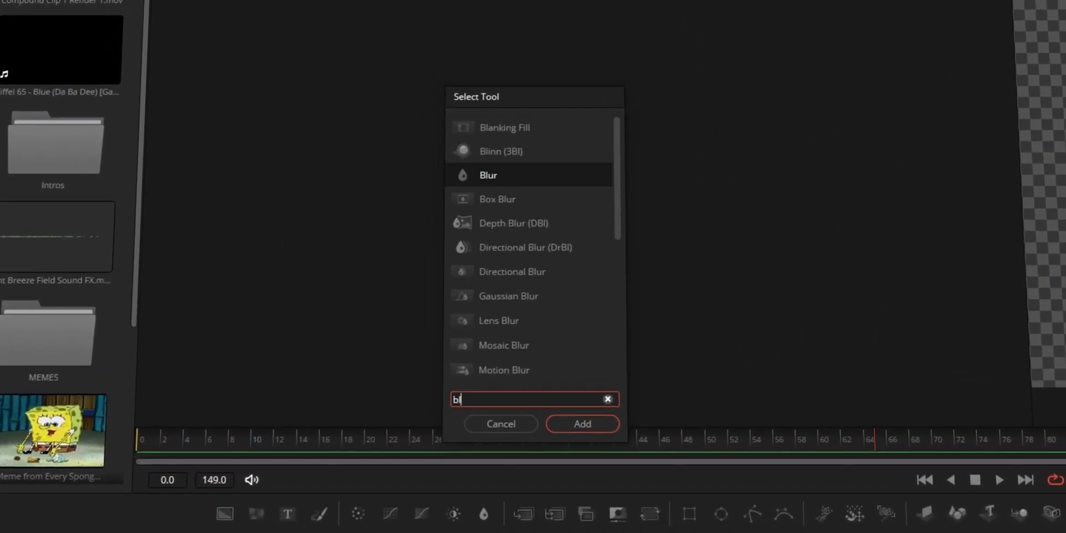
{"action": "left_click", "coordinate": [581, 424]}
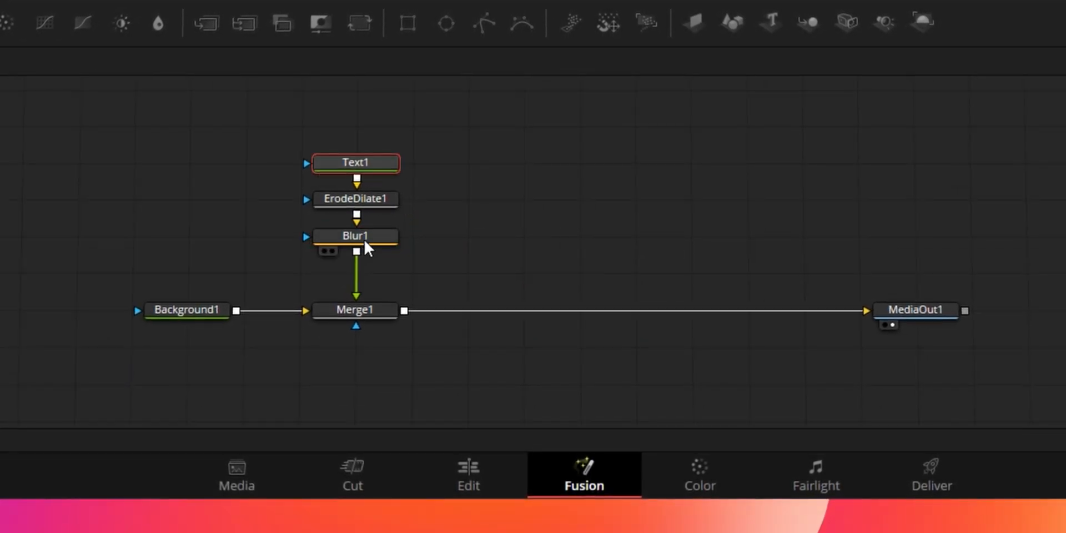
{"action": "left_click", "coordinate": [354, 235]}
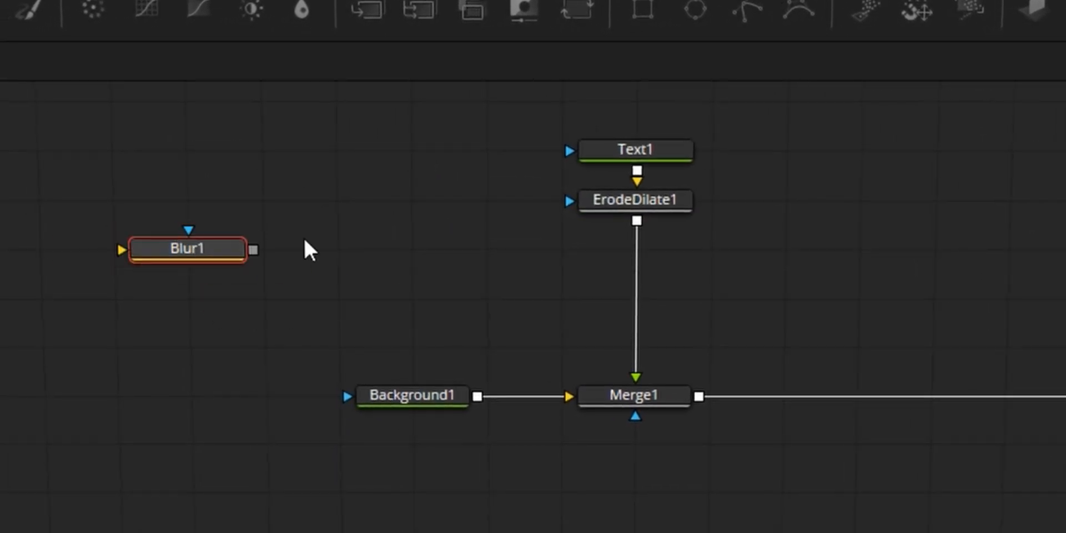
{"action": "mouse_move", "coordinate": [381, 263]}
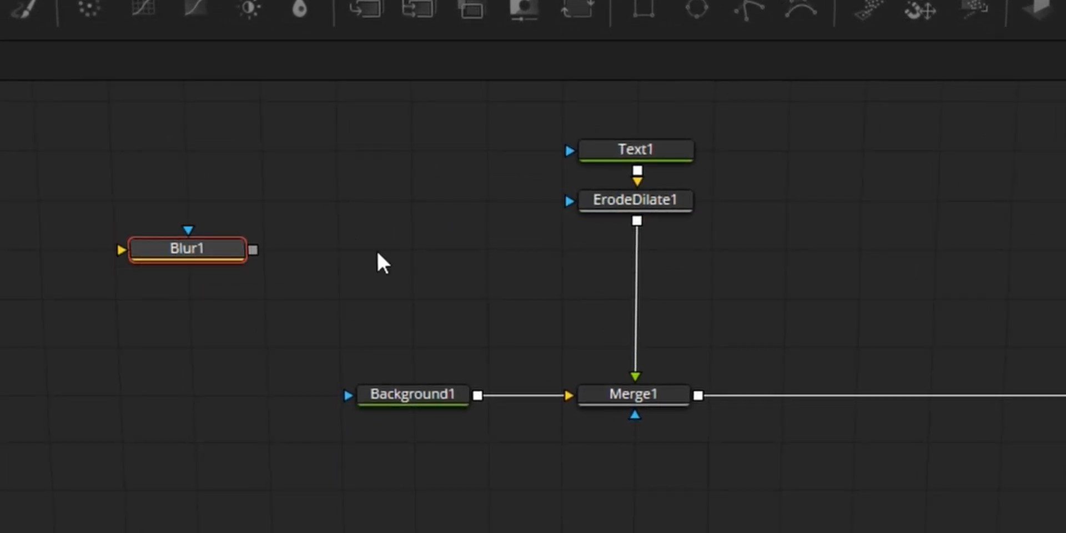
{"action": "left_click_drag", "start_coordinate": [187, 248], "coordinate": [632, 300]}
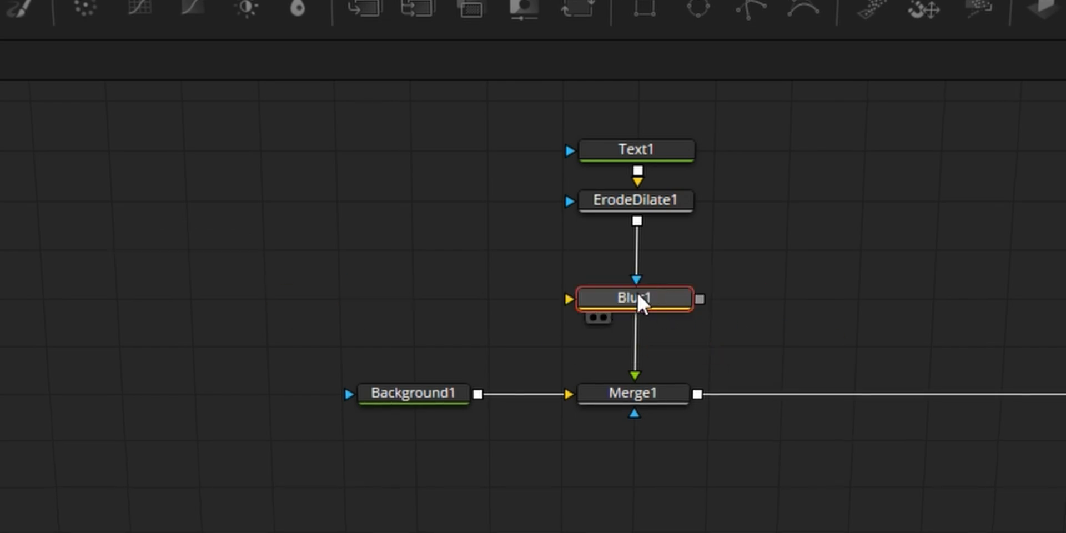
{"action": "left_click", "coordinate": [634, 298]}
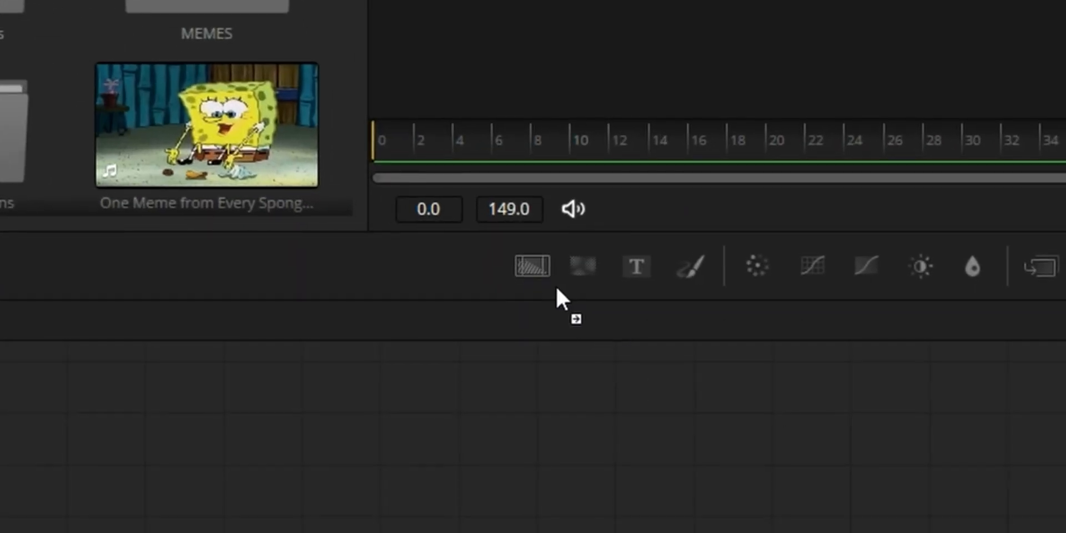
Add a Background2 node and attach it beneath Blur1 in the chain.
{"action": "left_click", "coordinate": [688, 513]}
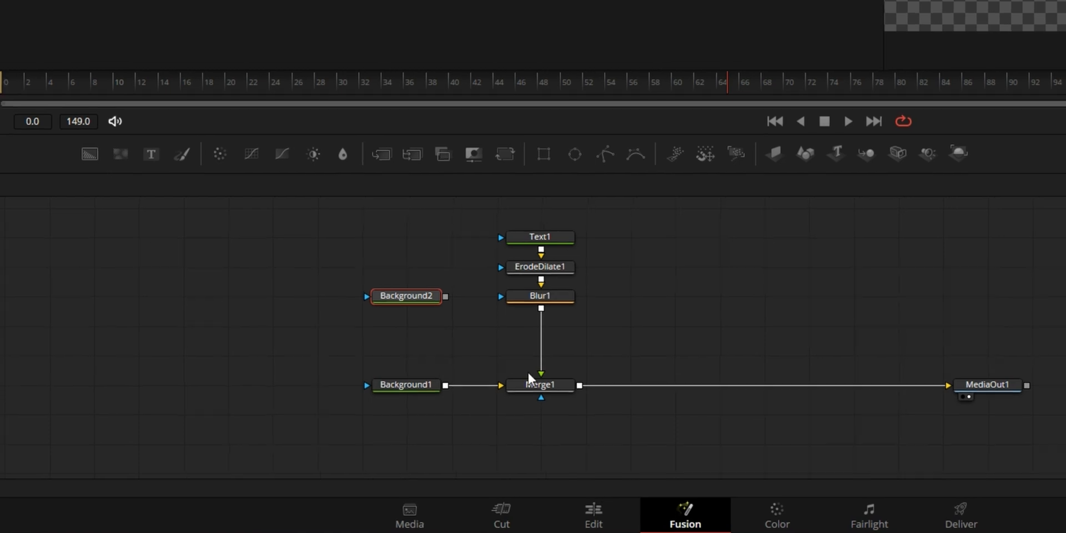
{"action": "key", "text": "ctrl+space"}
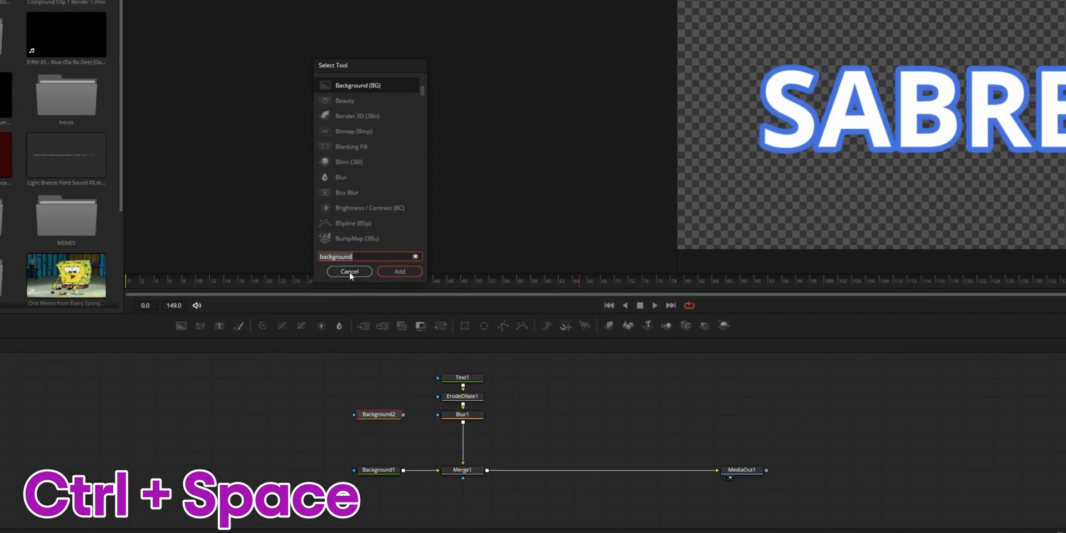
{"action": "left_click", "coordinate": [348, 271]}
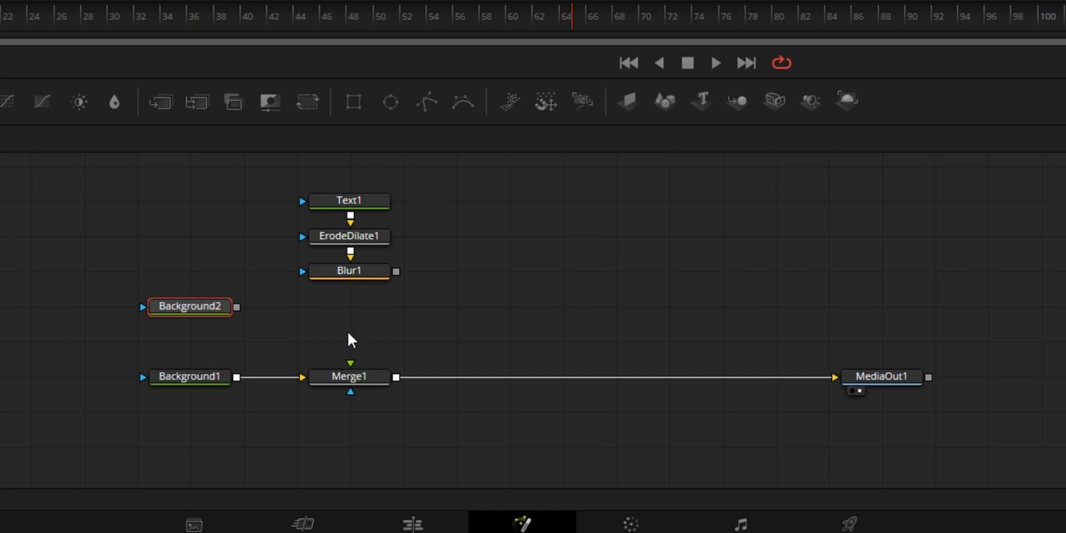
{"action": "left_click_drag", "start_coordinate": [190, 306], "coordinate": [349, 306]}
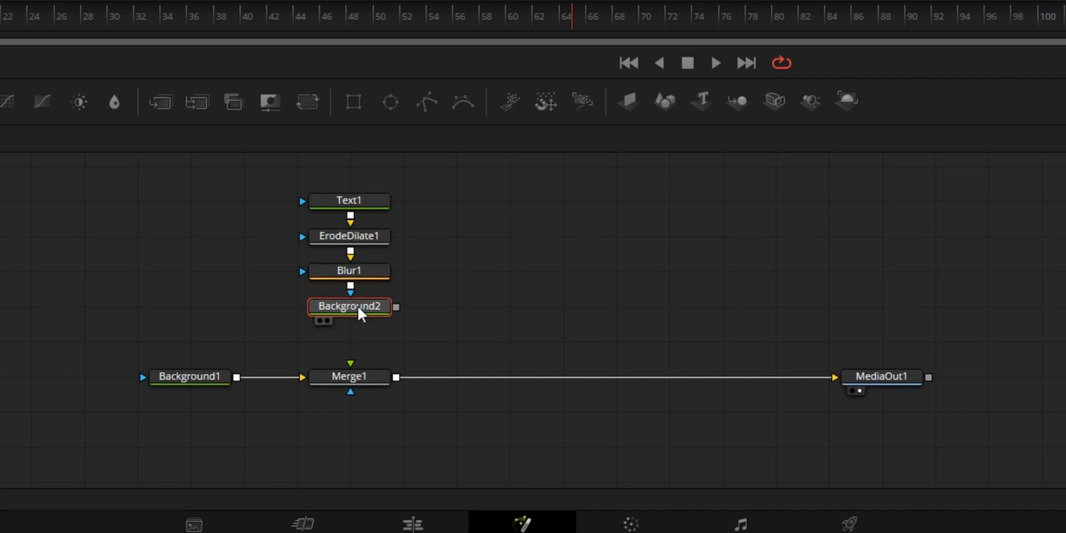
{"action": "left_click_drag", "start_coordinate": [398, 306], "coordinate": [378, 388]}
{"action": "type", "text": "background"}
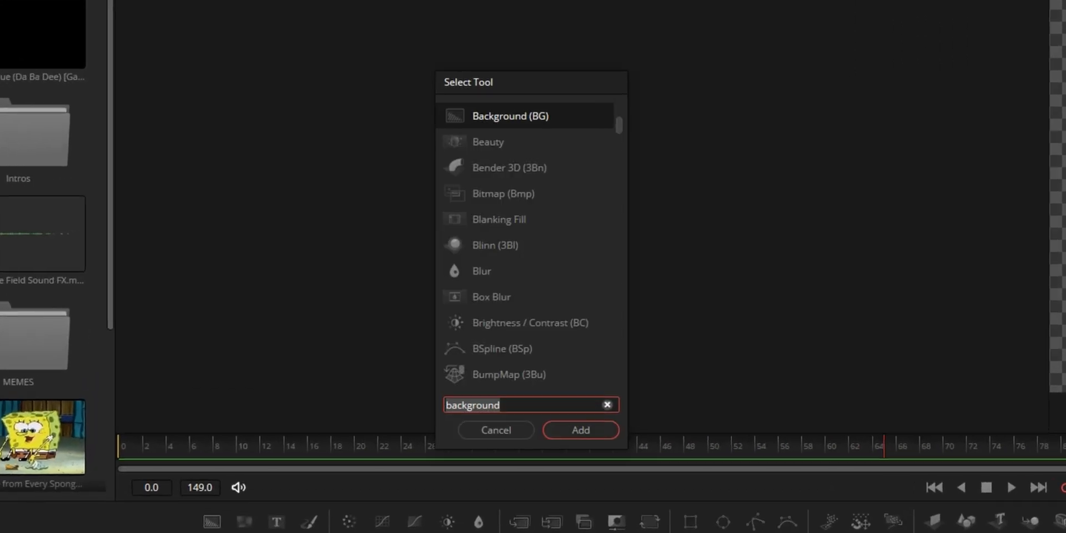
Insert Displace1 between Background2 and Merge1, driven by a FastNoise1 node.
{"action": "left_click", "coordinate": [579, 430]}
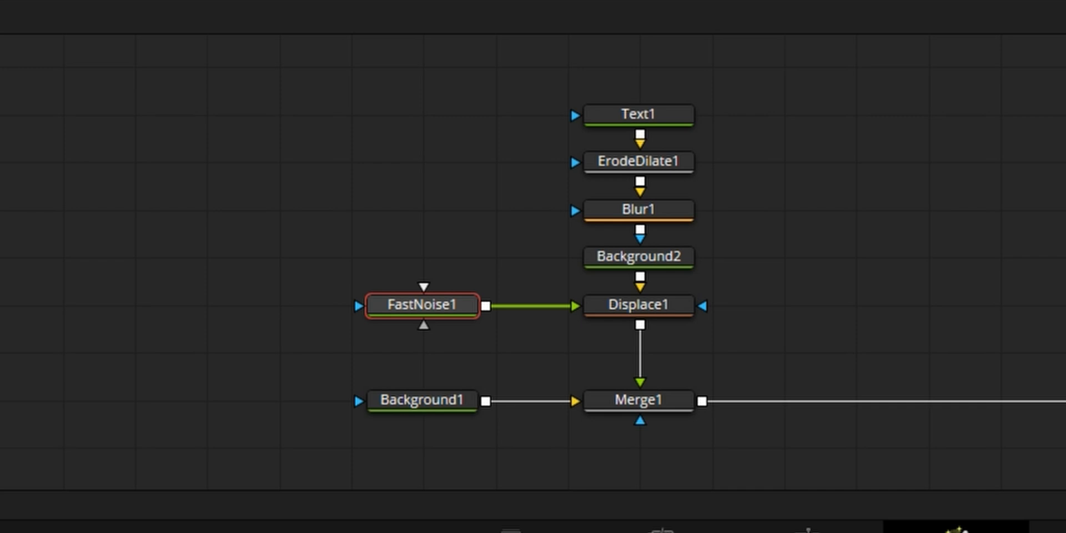
{"action": "left_click", "coordinate": [638, 305]}
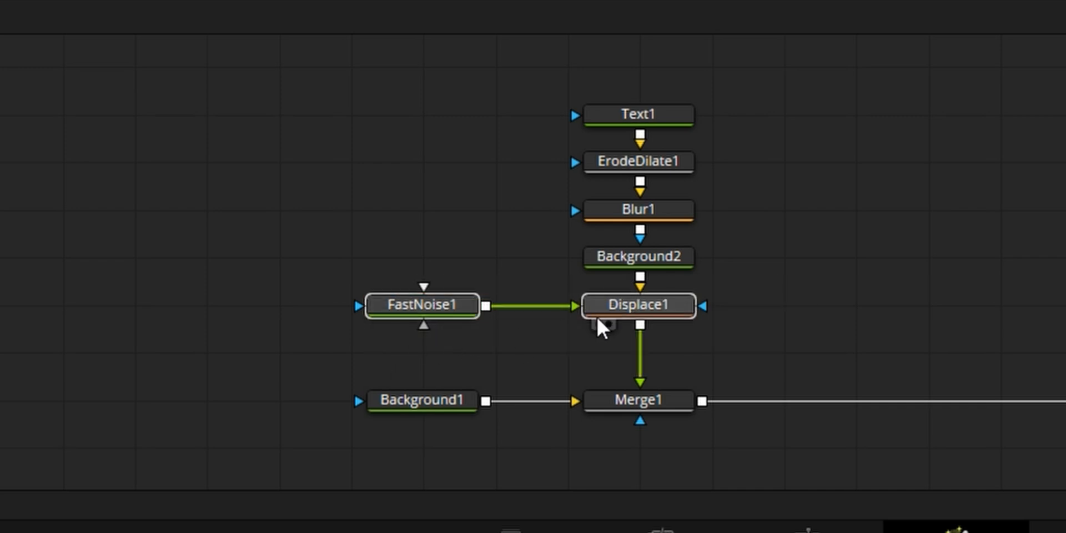
{"action": "mouse_move", "coordinate": [603, 332]}
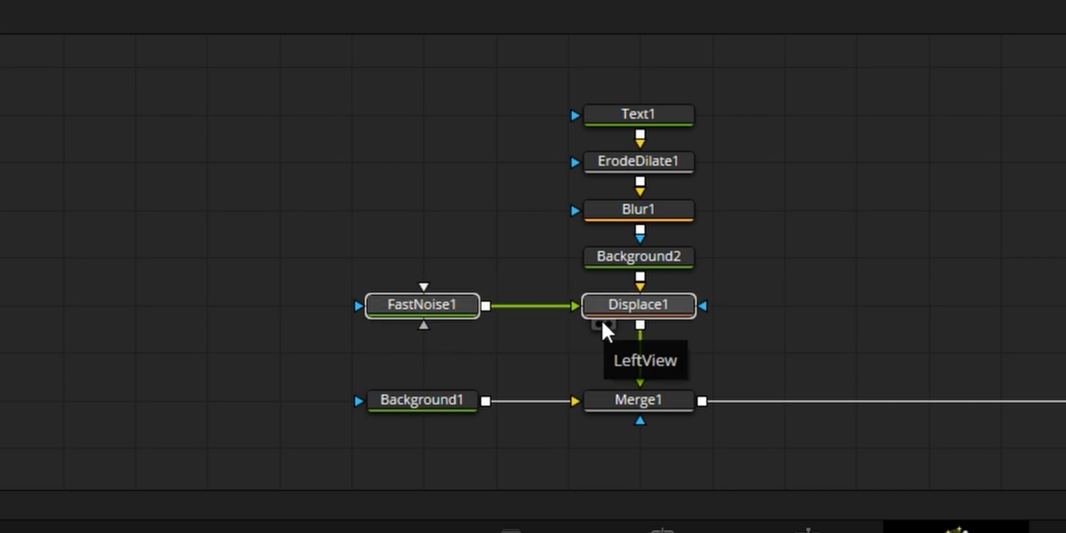
{"action": "double_click", "coordinate": [421, 305]}
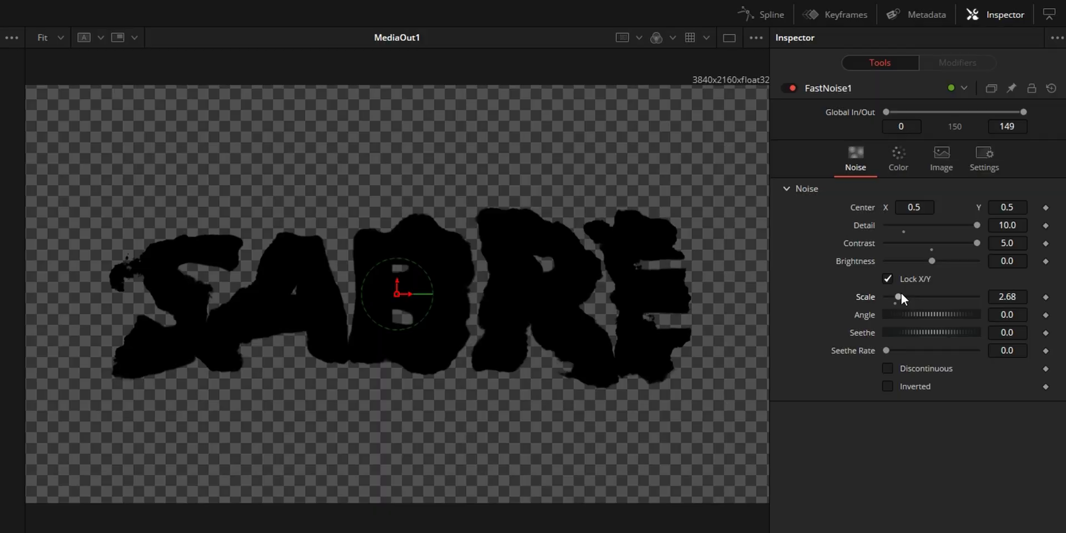
Adjust FastNoise1's Scale, settling around 12.76 to break up the letters.
{"action": "left_click_drag", "start_coordinate": [902, 296], "coordinate": [895, 296]}
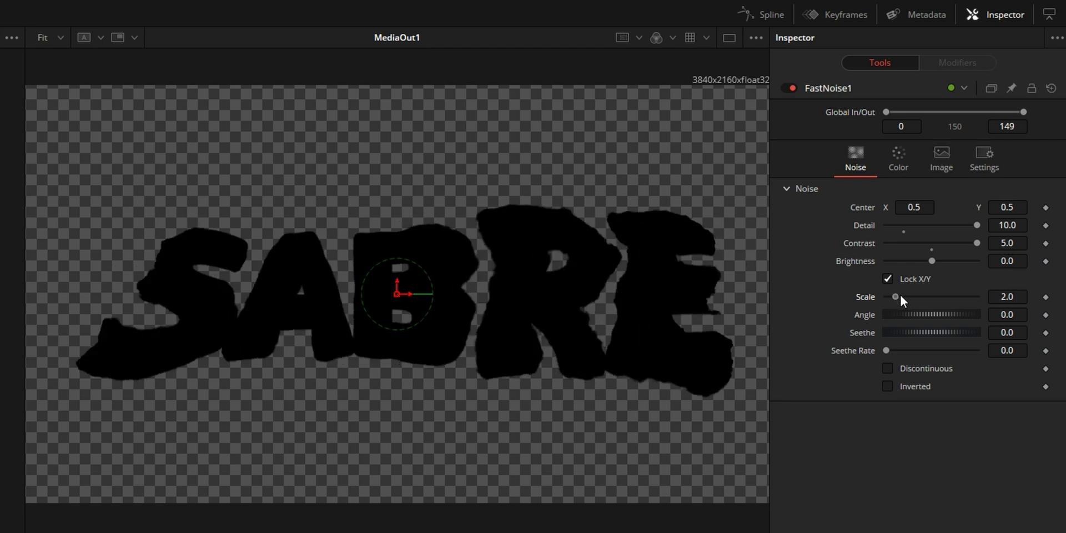
{"action": "left_click_drag", "start_coordinate": [896, 296], "coordinate": [944, 297]}
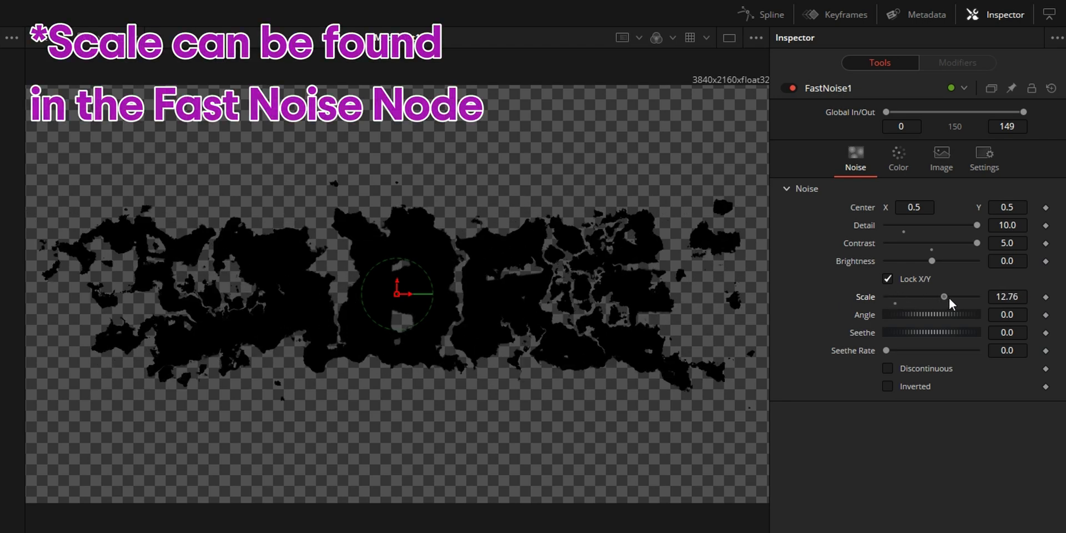
{"action": "left_click_drag", "start_coordinate": [944, 297], "coordinate": [928, 297]}
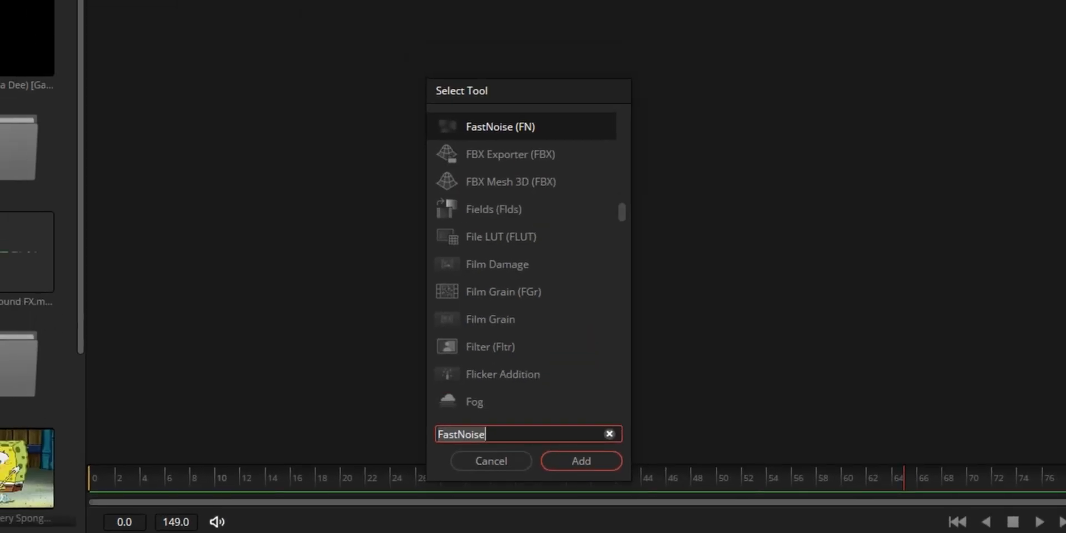
Search 'Glow' and add a Soft Glow node for a light-blue glow.
{"action": "type", "text": "Glow"}
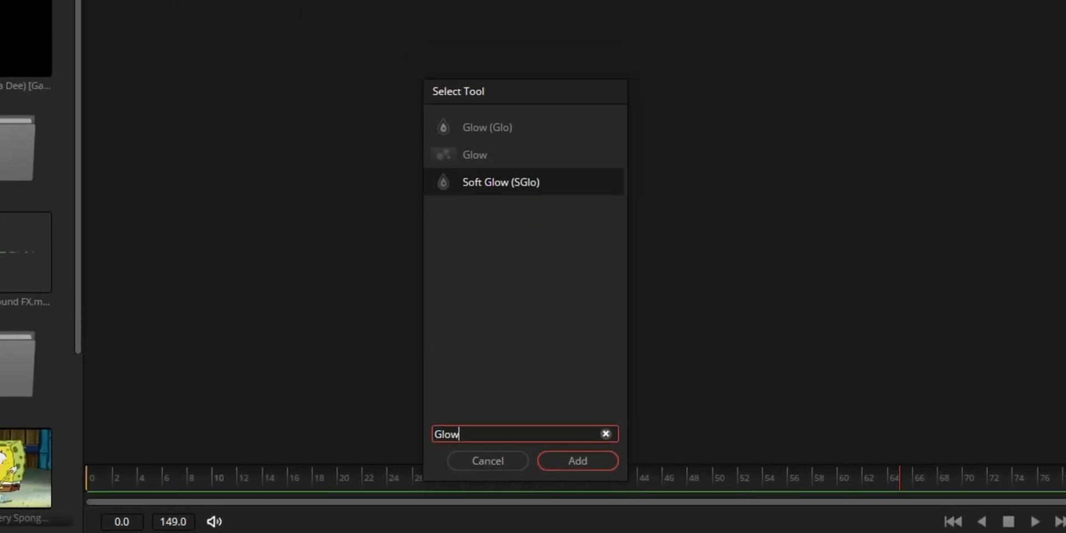
{"action": "left_click", "coordinate": [577, 461]}
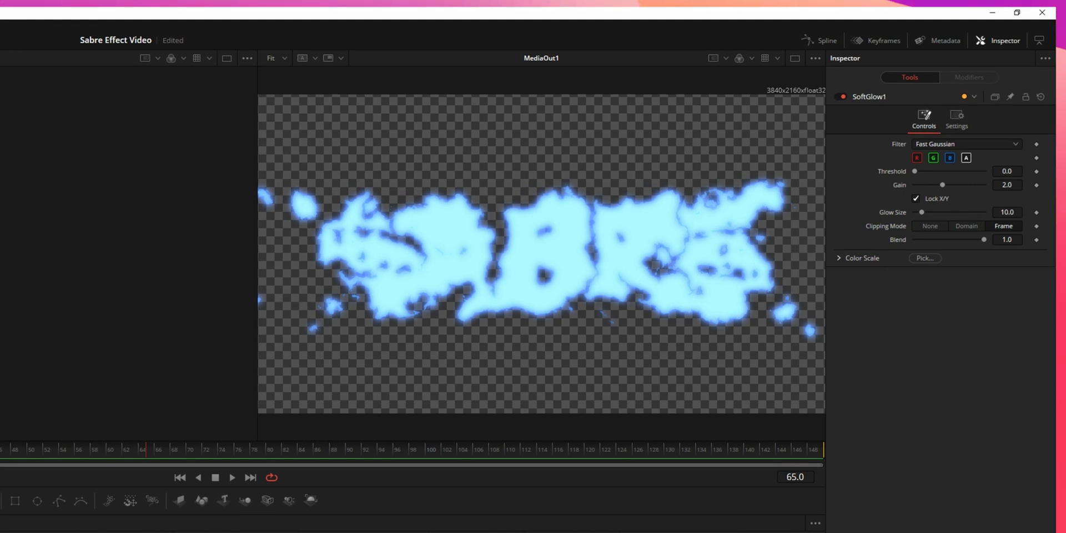
{"action": "left_click", "coordinate": [415, 449]}
{"action": "type", "text": "Glow"}
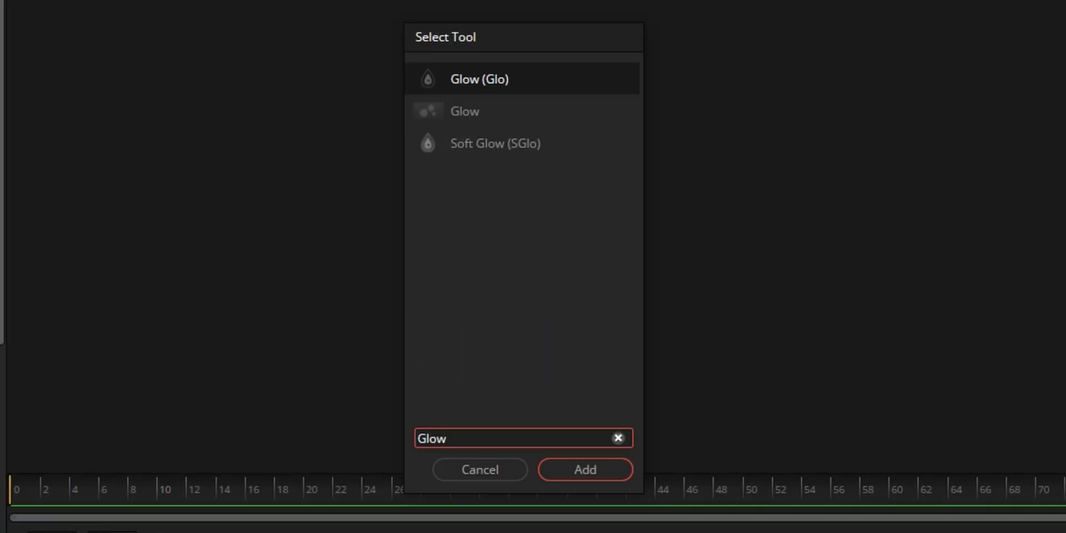
Add a Glow (Glo) node after SoftGlow1.
{"action": "left_click", "coordinate": [584, 469]}
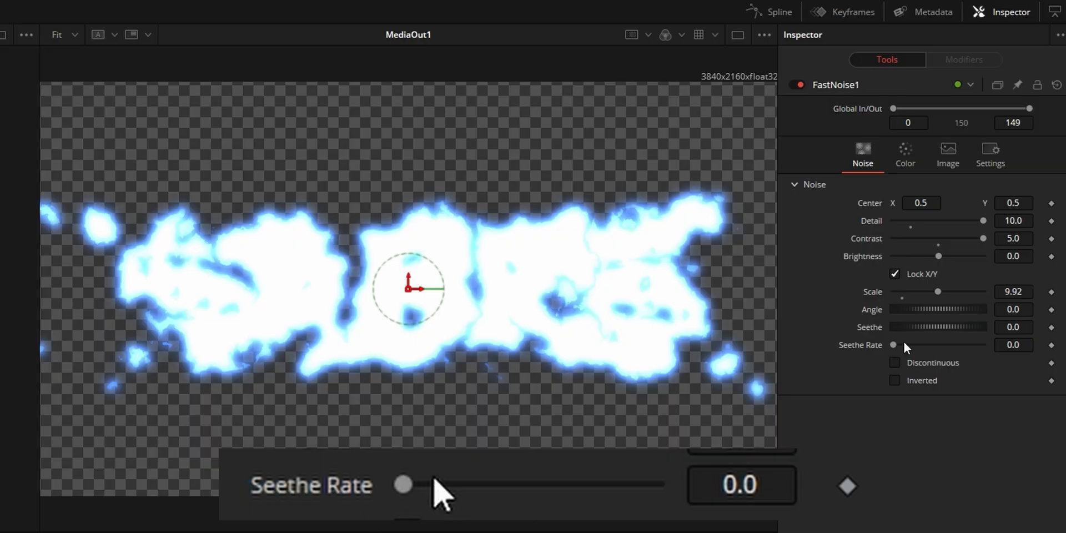
Raise FastNoise1's Seethe Rate from 0 to about 0.748.
{"action": "left_click_drag", "start_coordinate": [402, 484], "coordinate": [419, 484]}
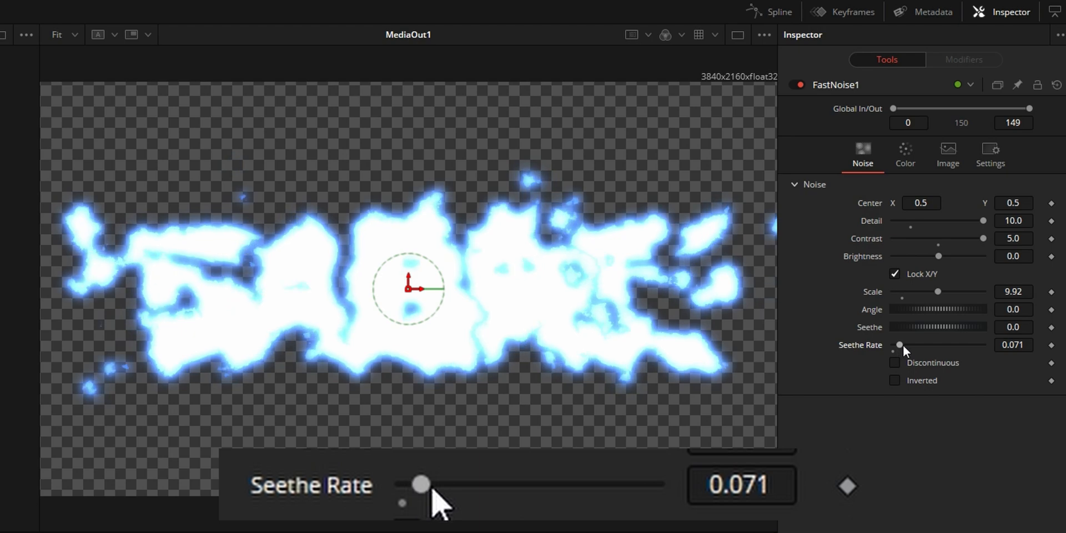
{"action": "left_click_drag", "start_coordinate": [419, 484], "coordinate": [518, 484]}
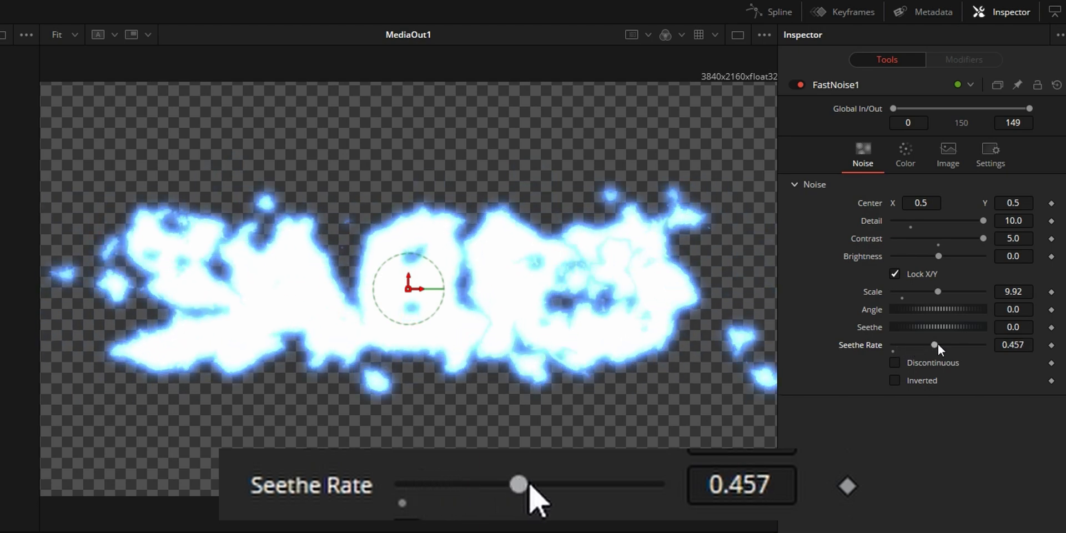
{"action": "left_click_drag", "start_coordinate": [518, 485], "coordinate": [592, 484]}
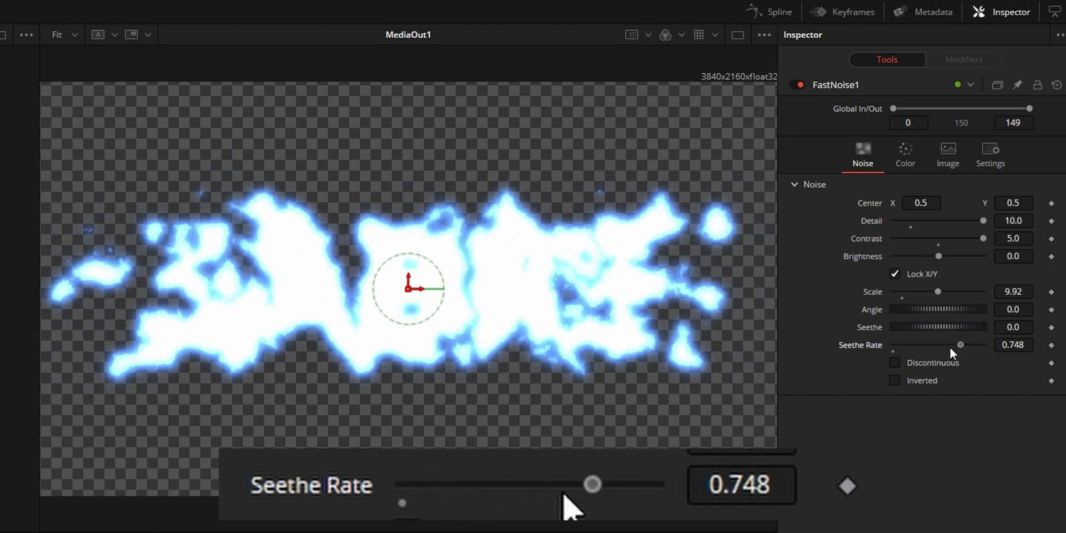
{"action": "left_click_drag", "start_coordinate": [590, 484], "coordinate": [438, 483]}
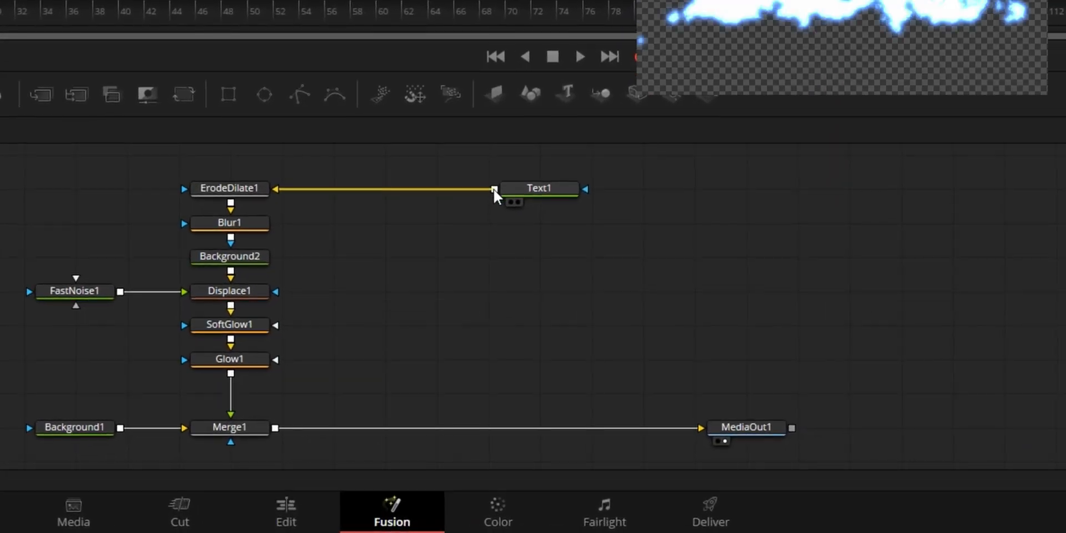
Layer the crisp Text1 SABRE letters over the blue glow with a new Merge2 node.
{"action": "left_click_drag", "start_coordinate": [494, 188], "coordinate": [275, 428]}
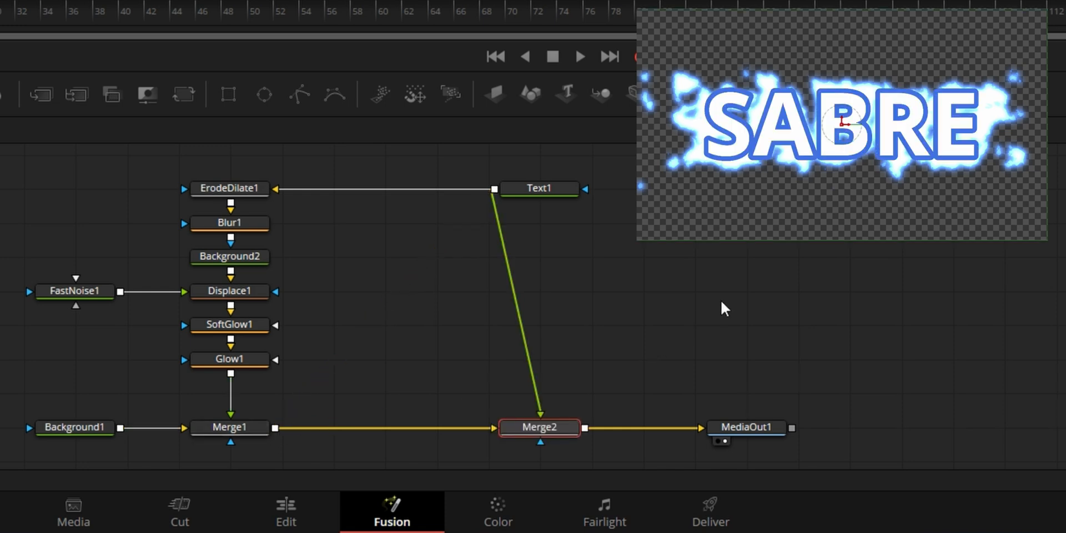
{"action": "mouse_move", "coordinate": [372, 300]}
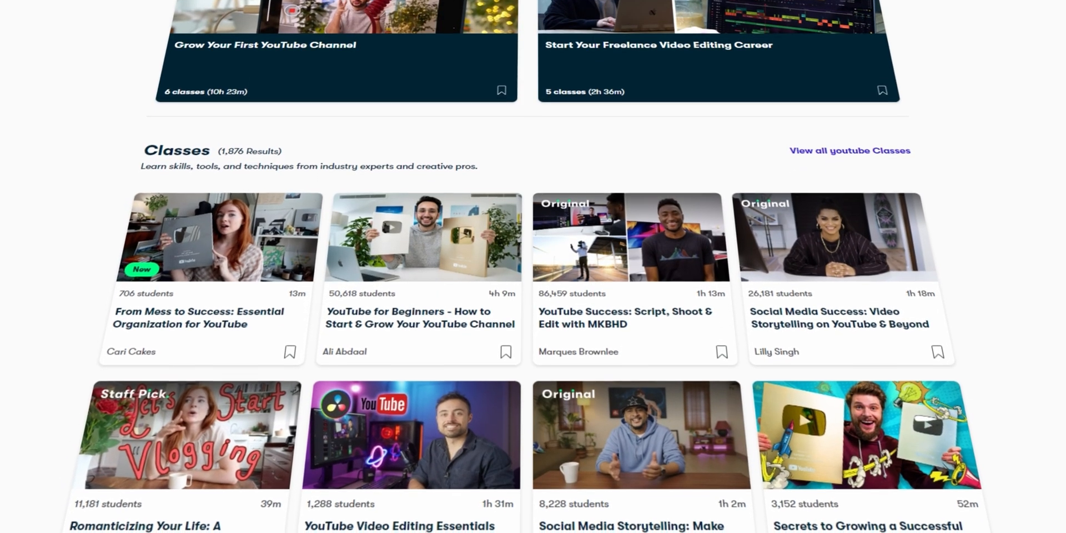
Scroll the Skillshare homepage down to the Explore Inspiring Online Courses section.
{"action": "scroll", "scroll_direction": "down", "scroll_amount": 3}
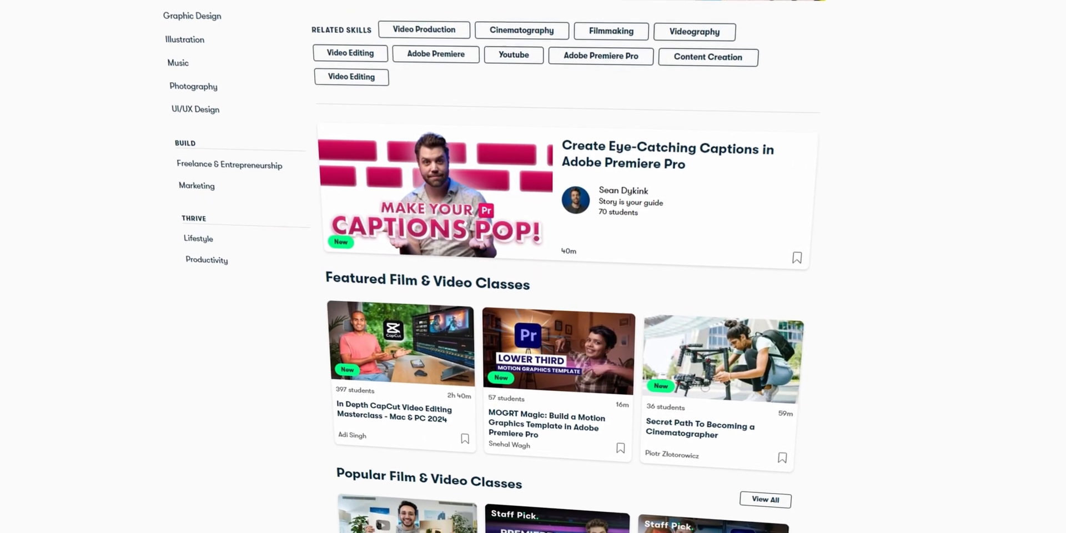
{"action": "scroll", "scroll_direction": "down", "scroll_amount": 3}
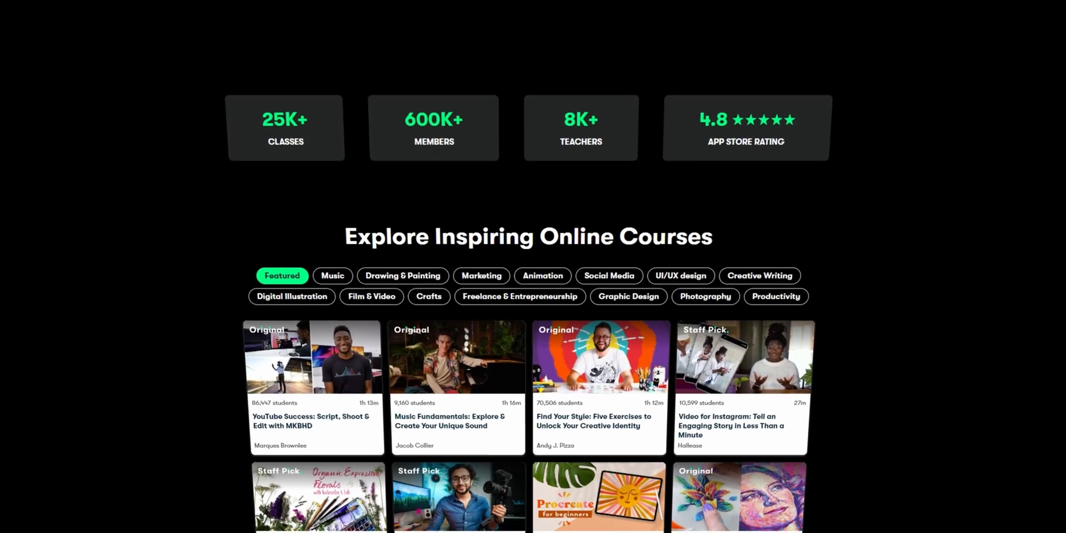
{"action": "scroll", "scroll_direction": "down", "scroll_amount": 3}
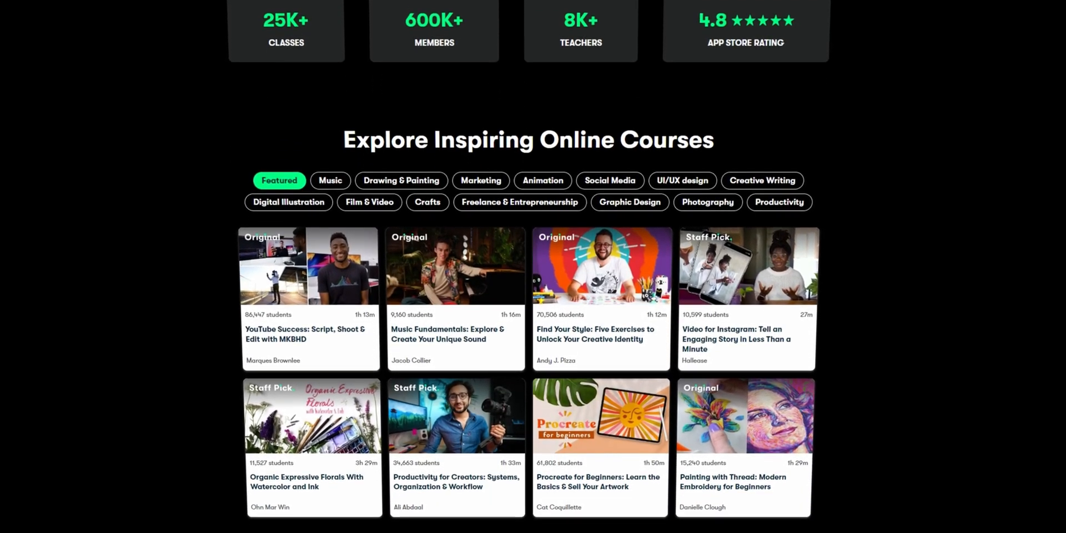
{"action": "scroll", "scroll_direction": "down", "scroll_amount": 3}
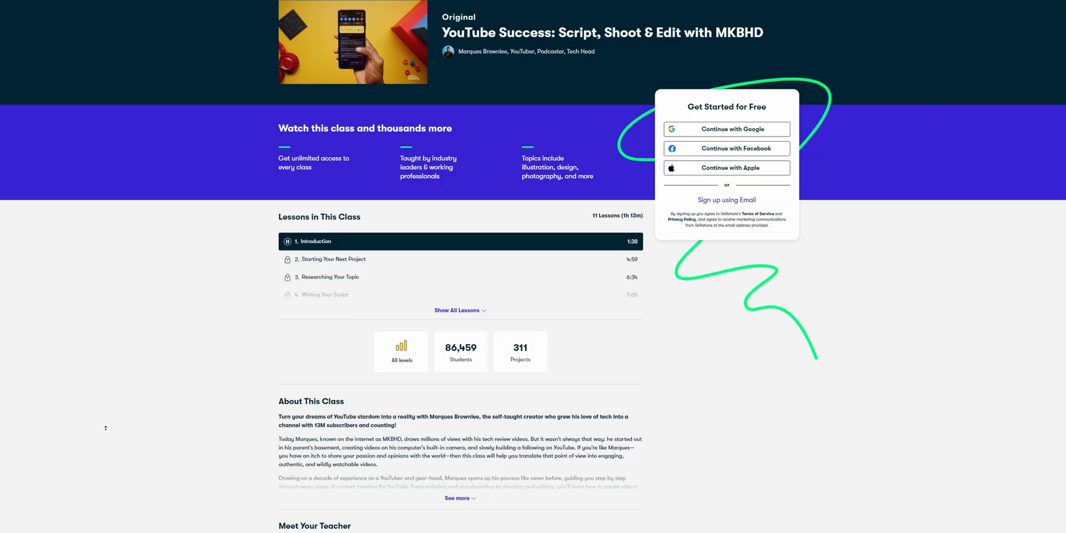
{"action": "scroll", "scroll_direction": "down", "scroll_amount": 3}
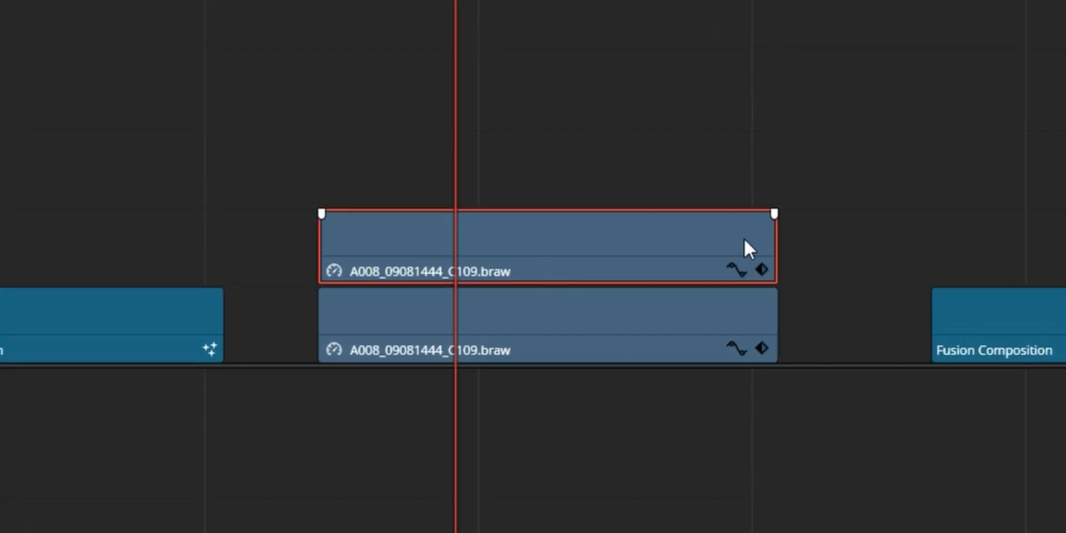
{"action": "mouse_move", "coordinate": [602, 255]}
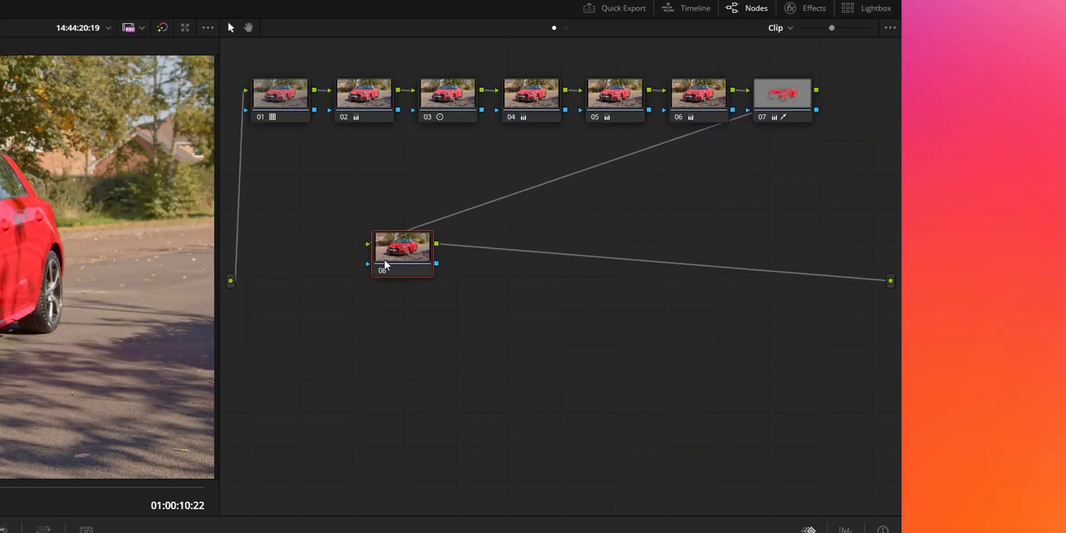
Reposition node 08 and add an alpha output to the colour node graph.
{"action": "left_click_drag", "start_coordinate": [402, 253], "coordinate": [555, 338]}
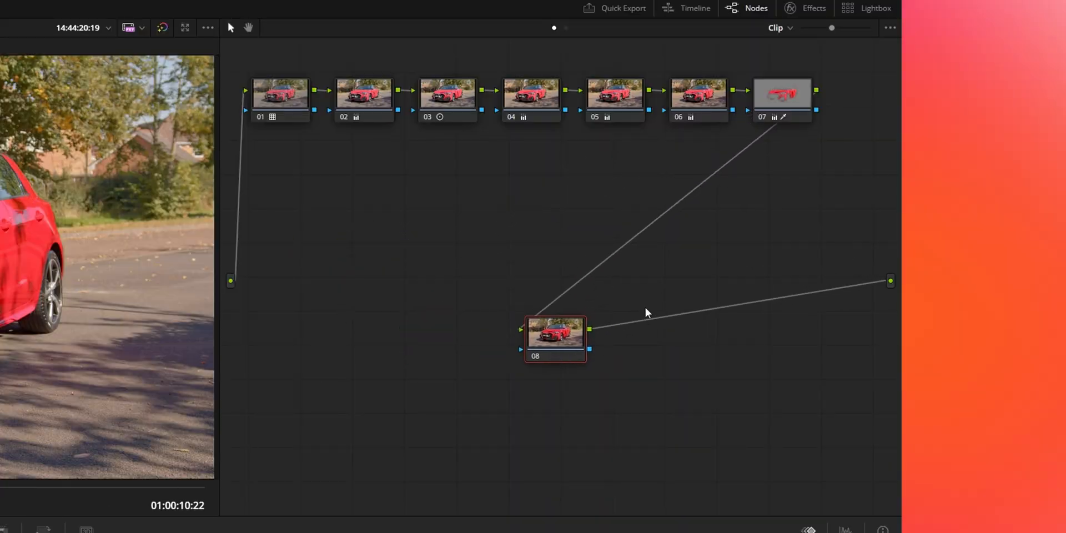
{"action": "mouse_move", "coordinate": [271, 269]}
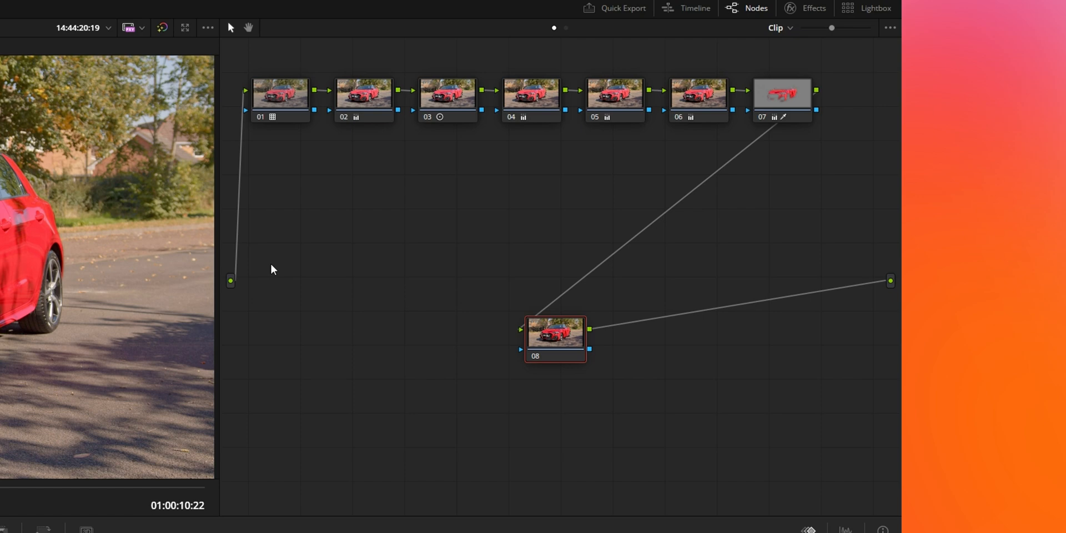
{"action": "mouse_move", "coordinate": [505, 310]}
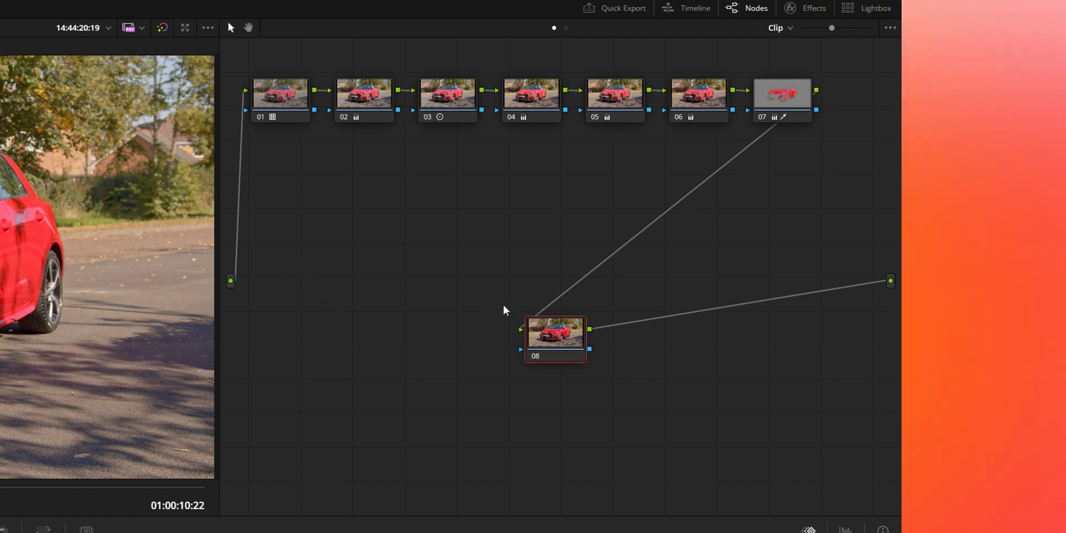
{"action": "right_click", "coordinate": [505, 309]}
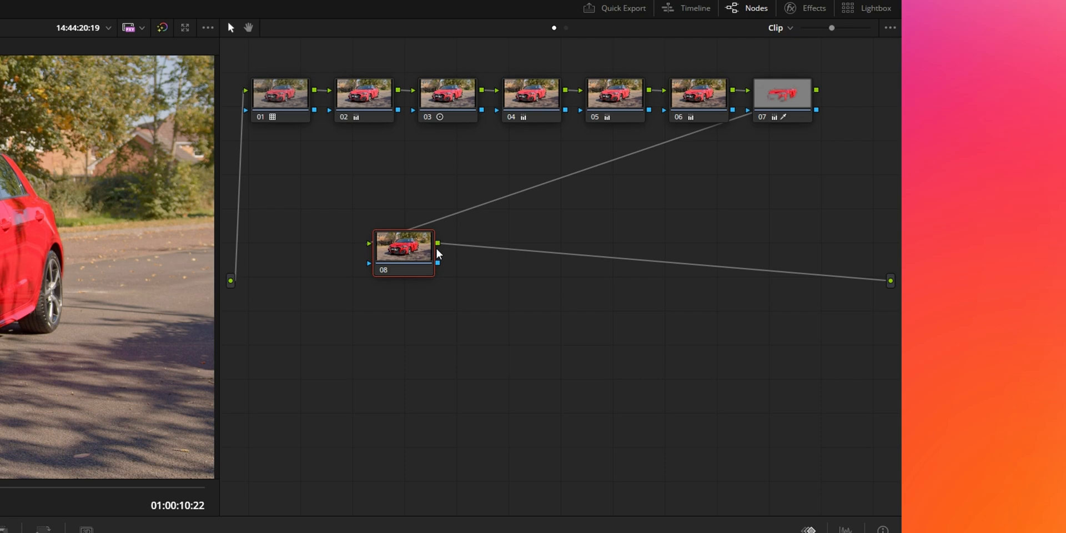
{"action": "mouse_move", "coordinate": [438, 312]}
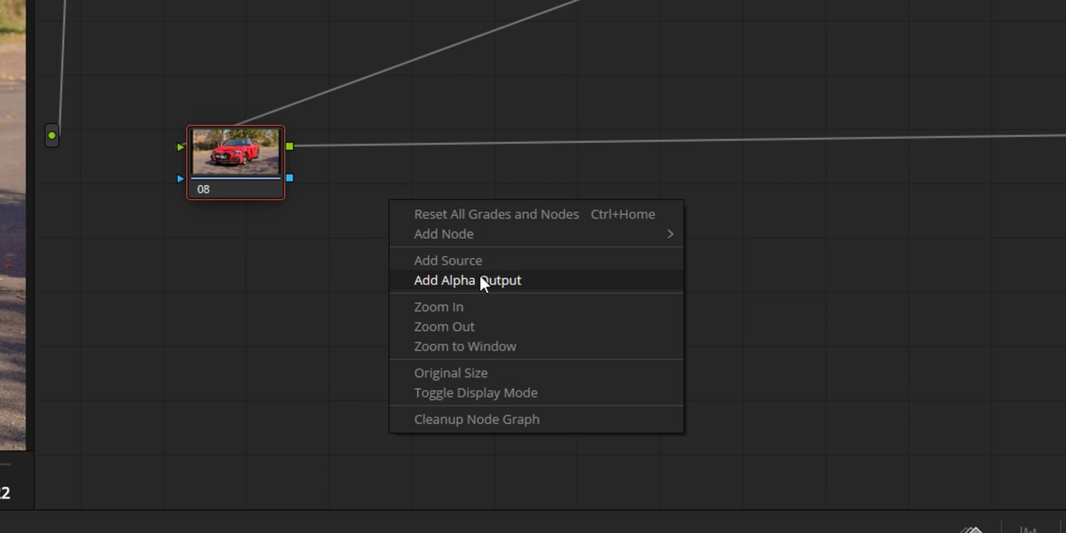
{"action": "left_click", "coordinate": [466, 280]}
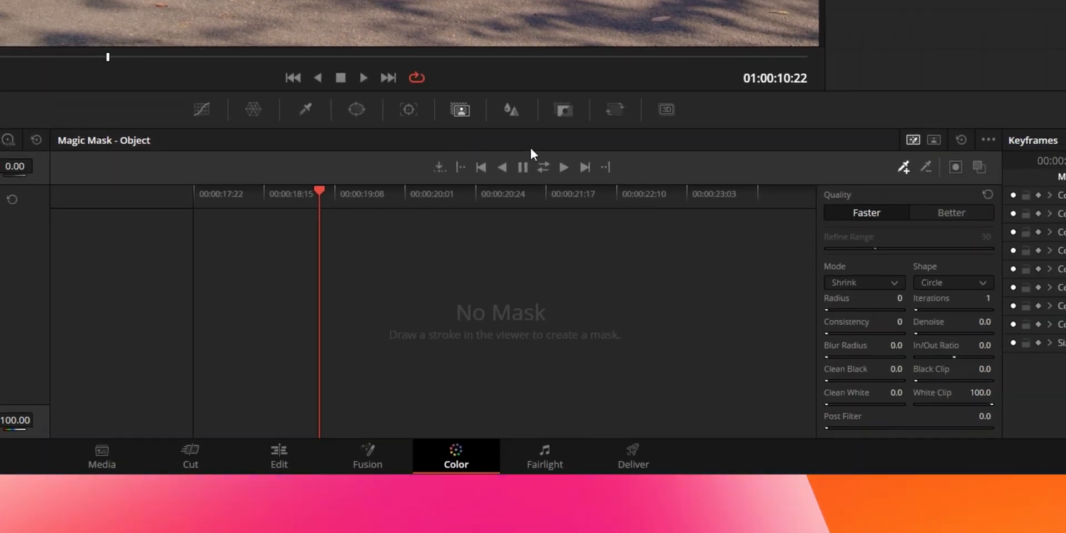
Mark the red car with Magic Mask strokes and preview it isolated against grey.
{"action": "left_click", "coordinate": [951, 212]}
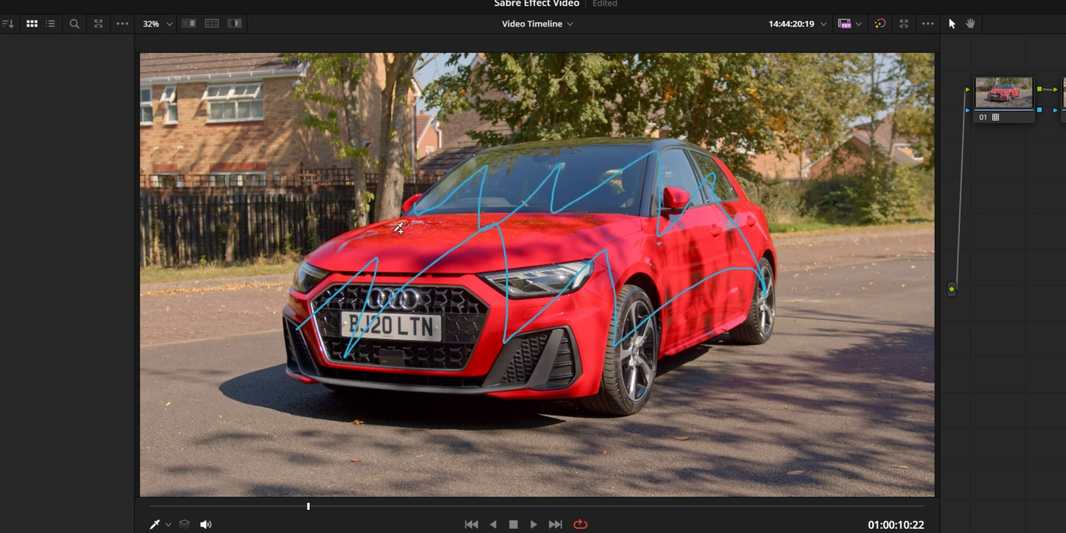
{"action": "left_click", "coordinate": [234, 23]}
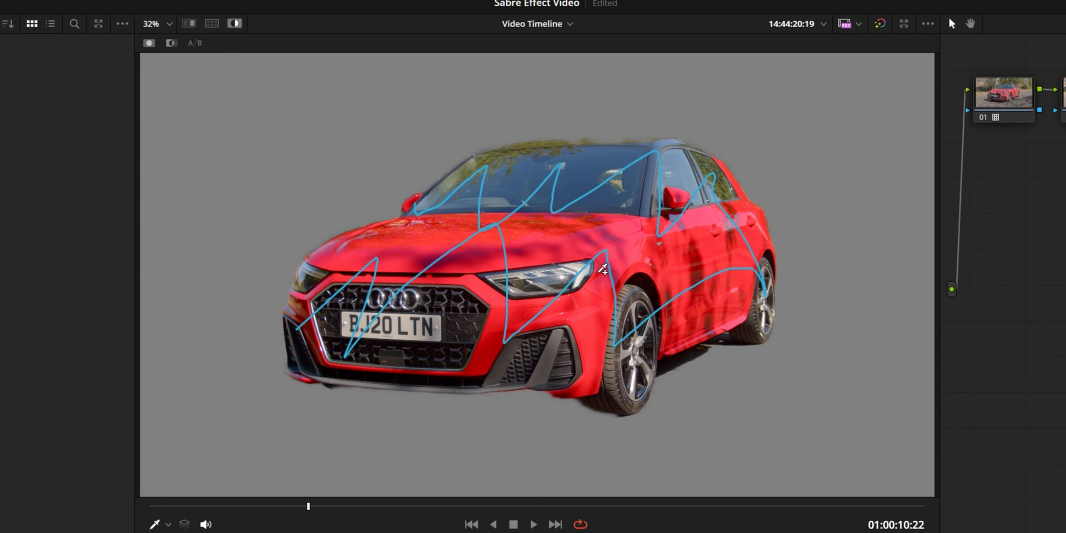
{"action": "scroll", "scroll_direction": "down", "scroll_amount": 3}
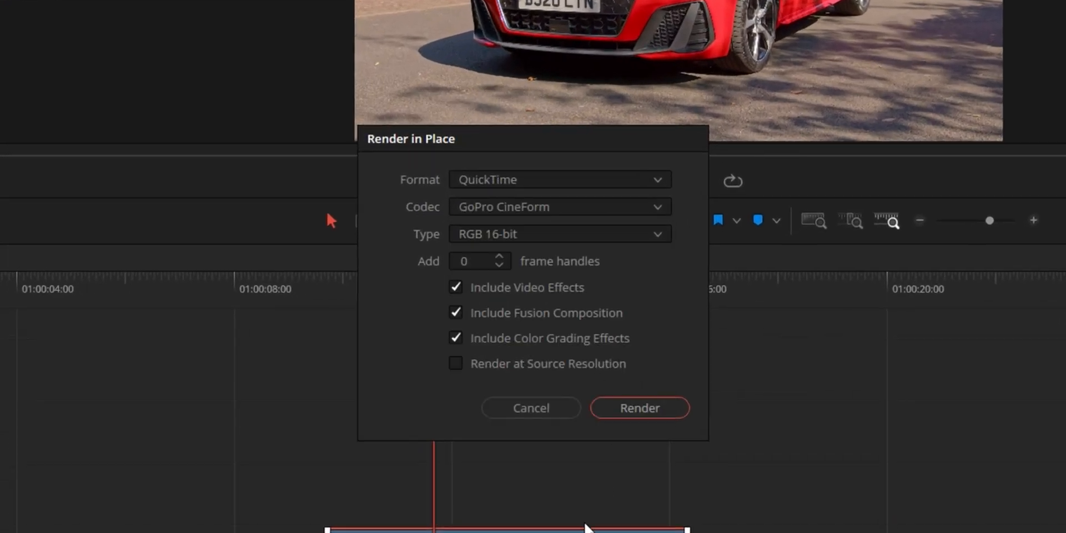
Render the masked car clip in place as Render 1.mov with QuickTime GoPro CineForm.
{"action": "left_click", "coordinate": [638, 408]}
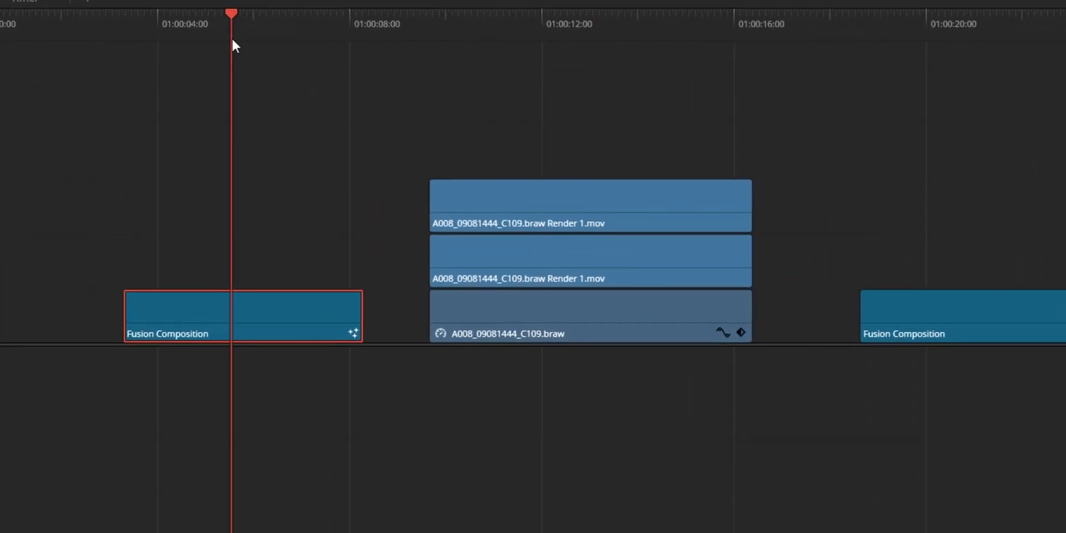
{"action": "left_click", "coordinate": [629, 494]}
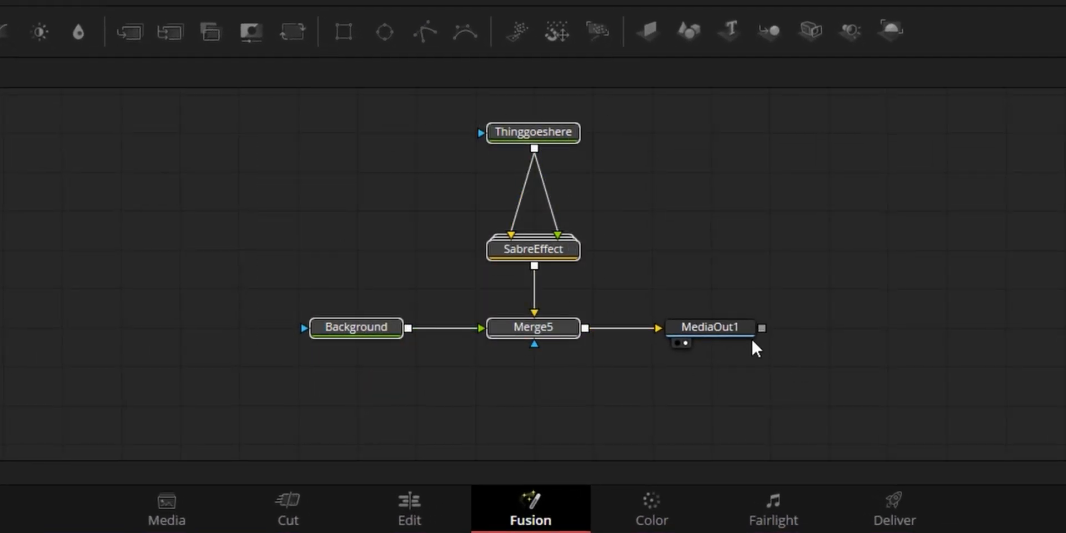
{"action": "mouse_move", "coordinate": [471, 188]}
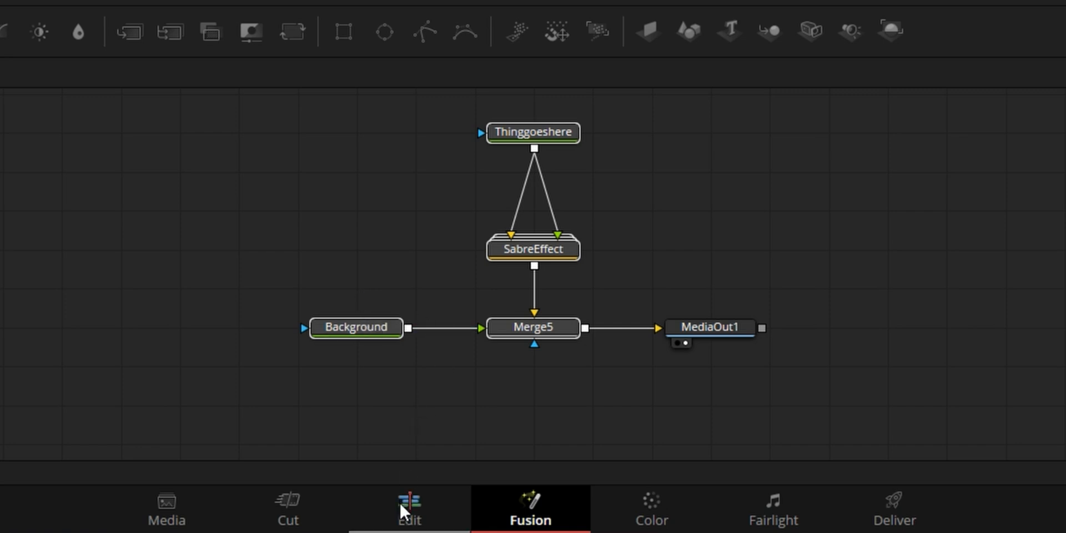
Return to the Edit page and select the active Render 1.mov clip.
{"action": "left_click", "coordinate": [408, 509]}
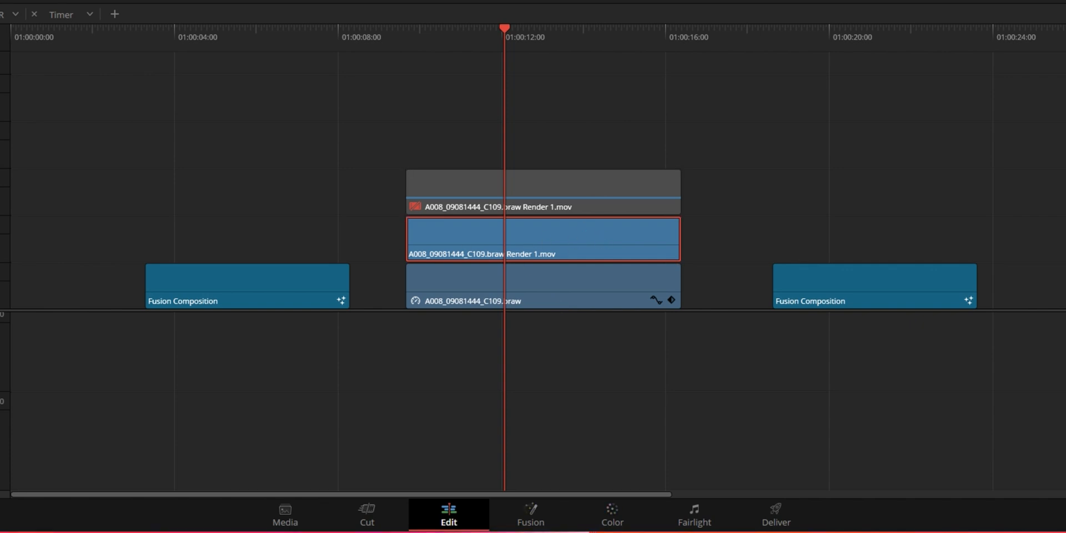
{"action": "left_click", "coordinate": [531, 516]}
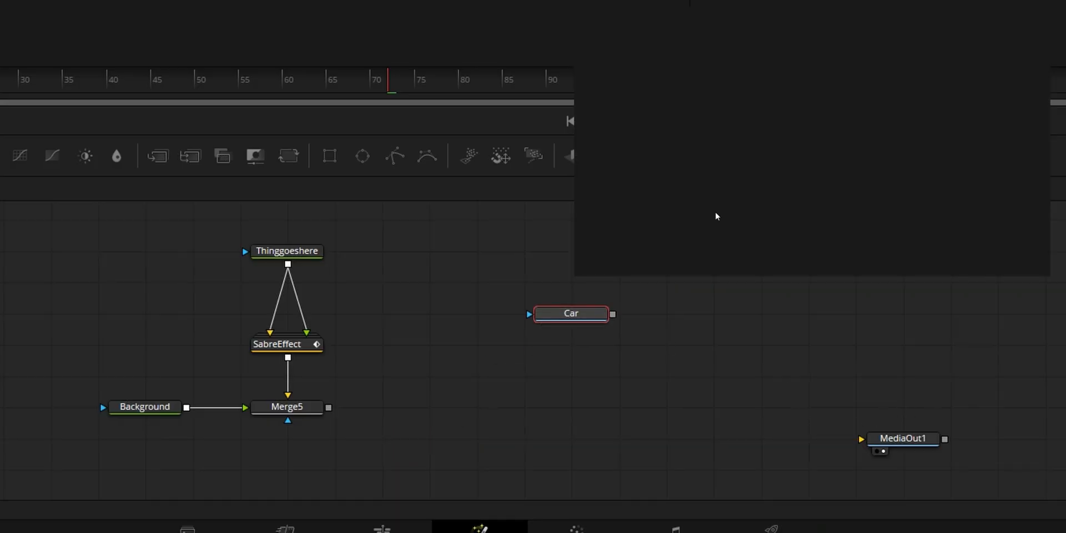
Show MediaOut1's glowing blue SABRE composition in the Fusion viewer.
{"action": "left_click", "coordinate": [287, 407]}
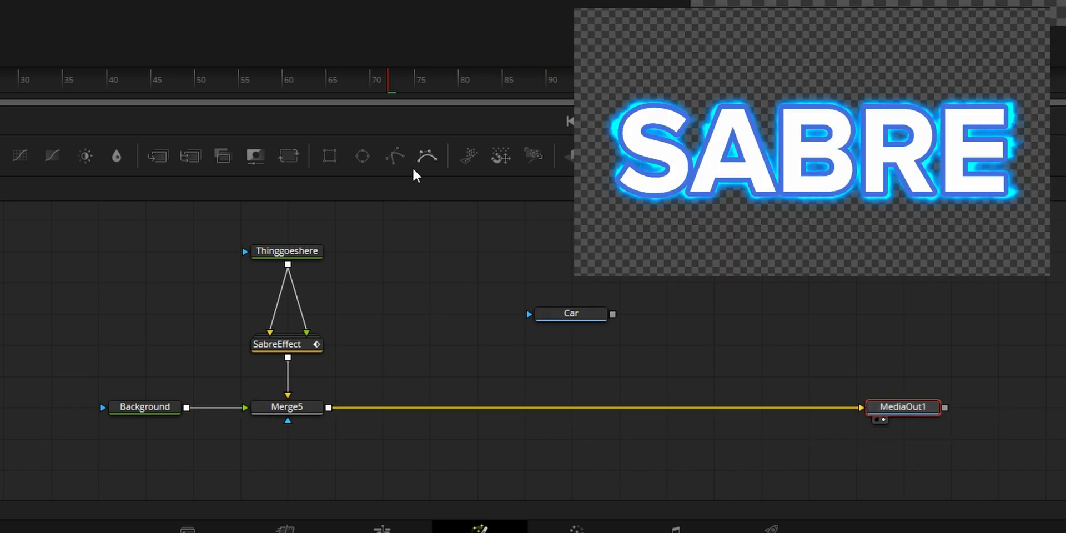
{"action": "left_click", "coordinate": [286, 251]}
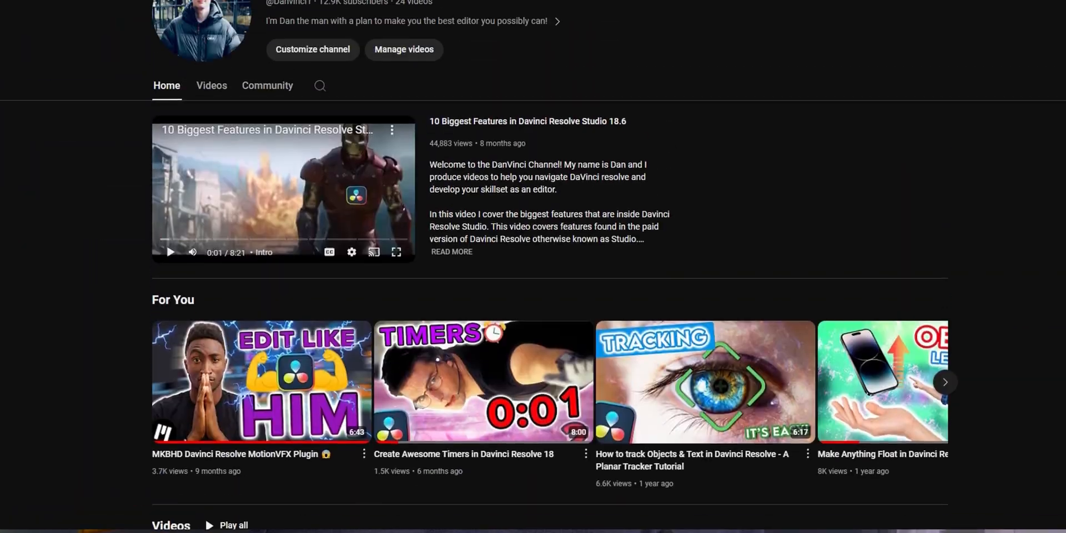
Scroll back up the DaVinci Resolve tutorial channel's Home tab.
{"action": "scroll", "scroll_direction": "up", "scroll_amount": 3}
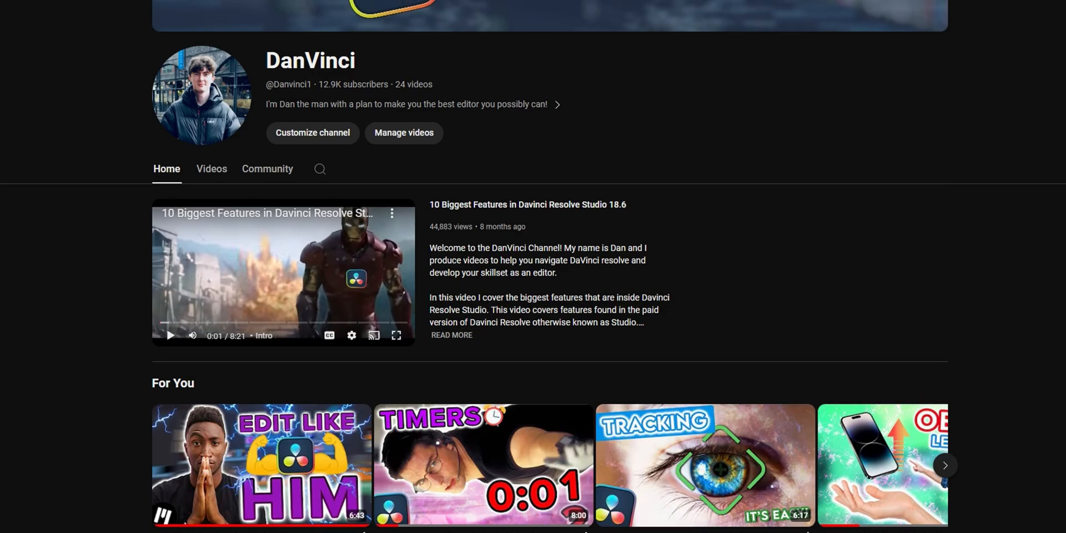